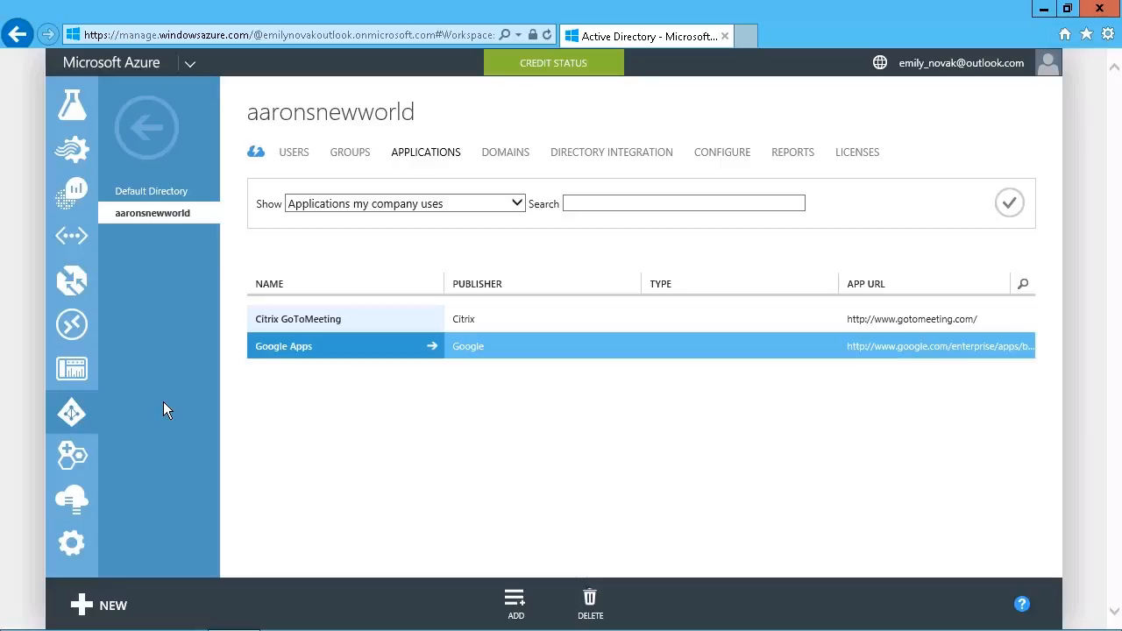
mouse_move(505, 501)
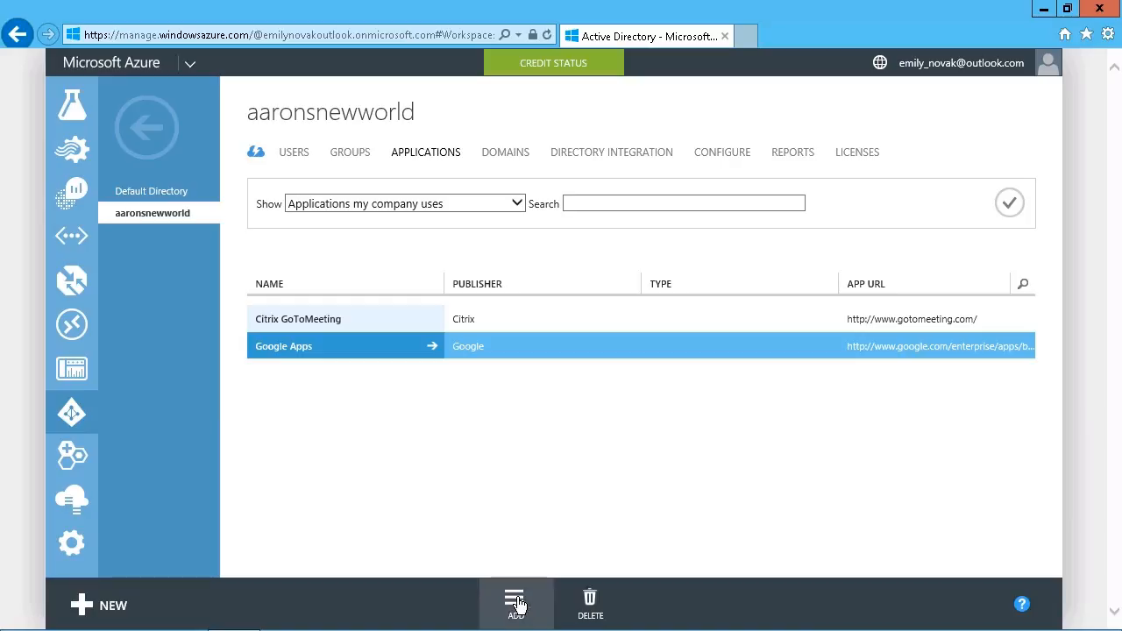
Step: Add a new organization-developed application named aaronsnewworldapp of type web application and/or web API
click(516, 603)
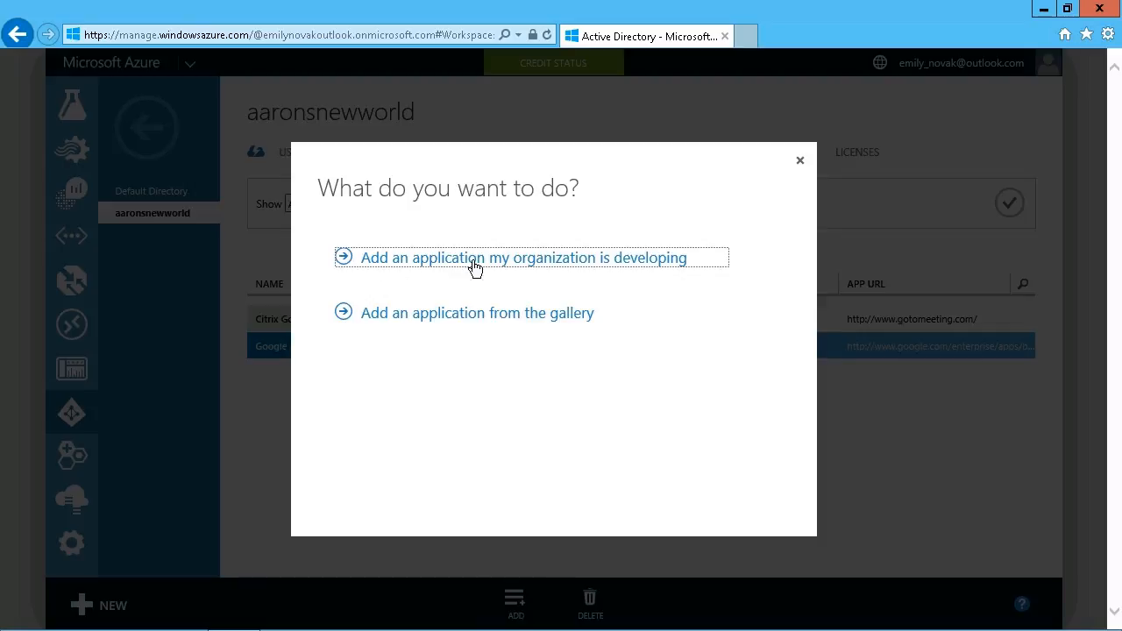
mouse_move(659, 266)
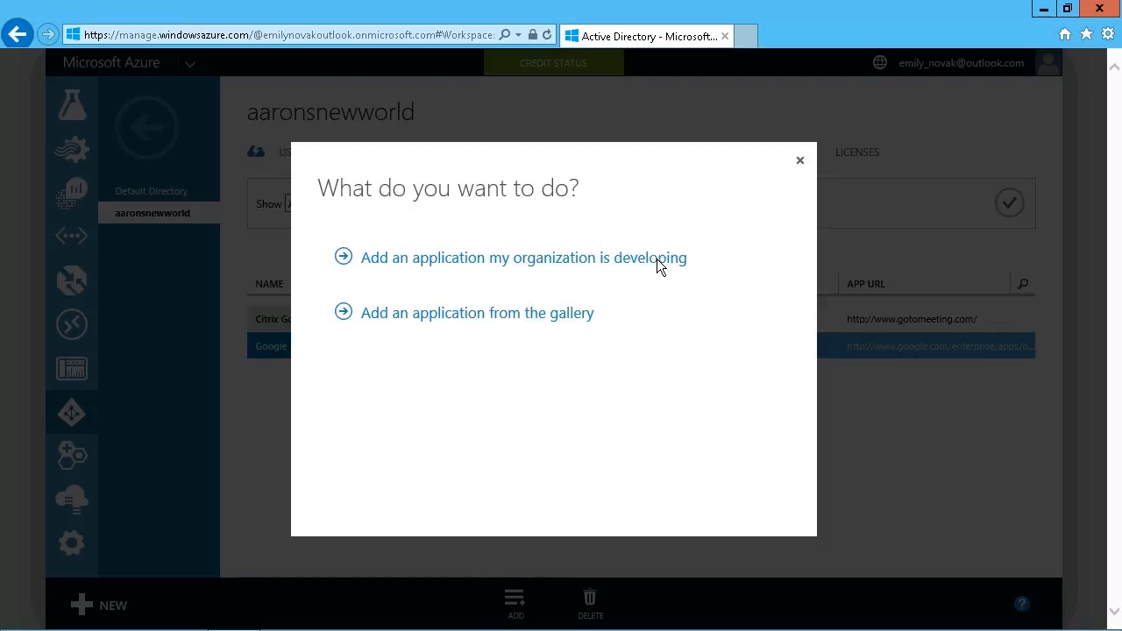
click(523, 256)
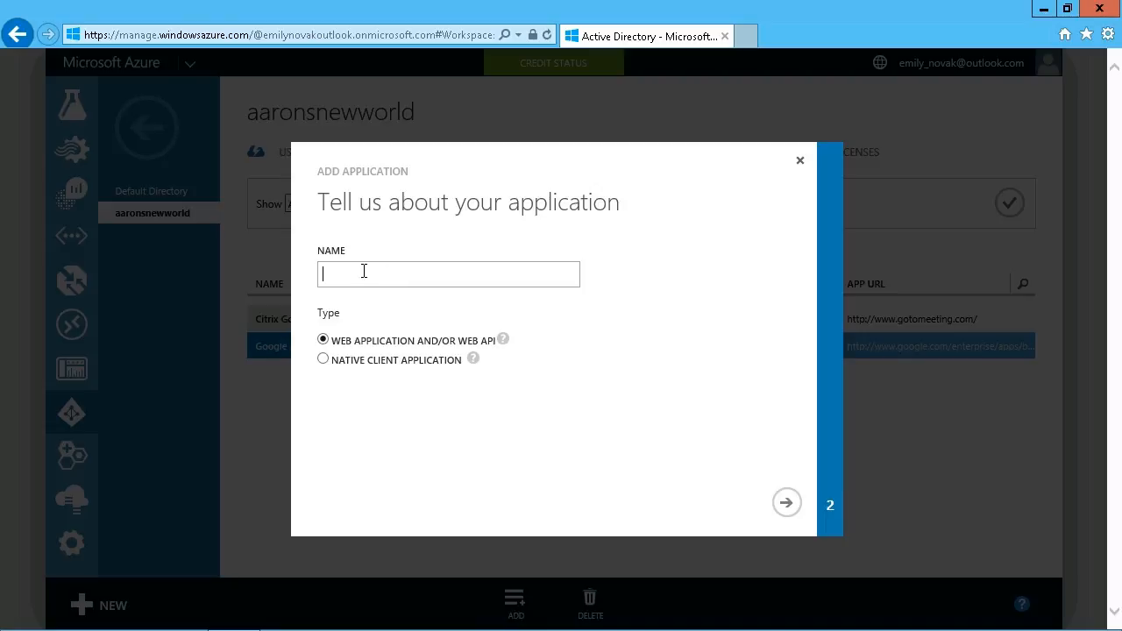
mouse_move(423, 350)
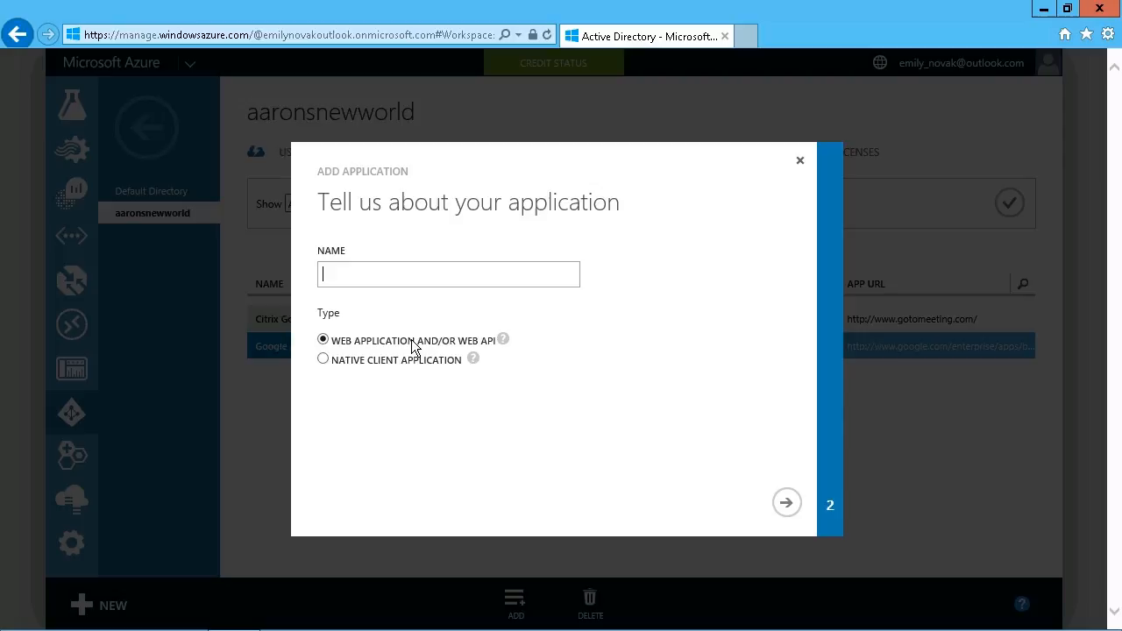
mouse_move(379, 373)
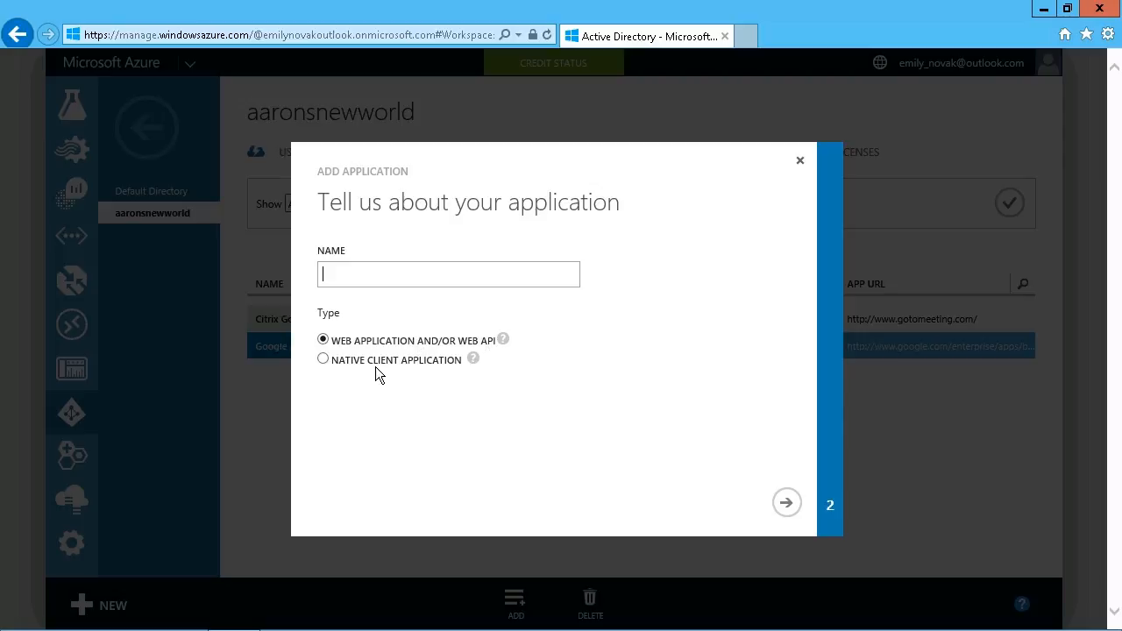
mouse_move(424, 367)
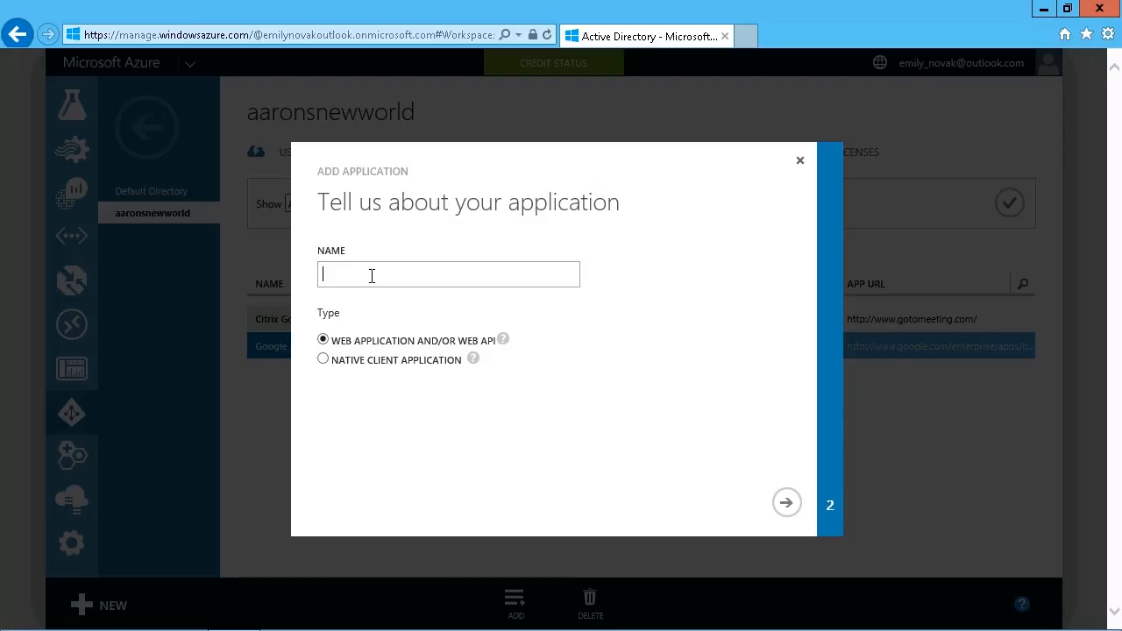
text(aaronsne)
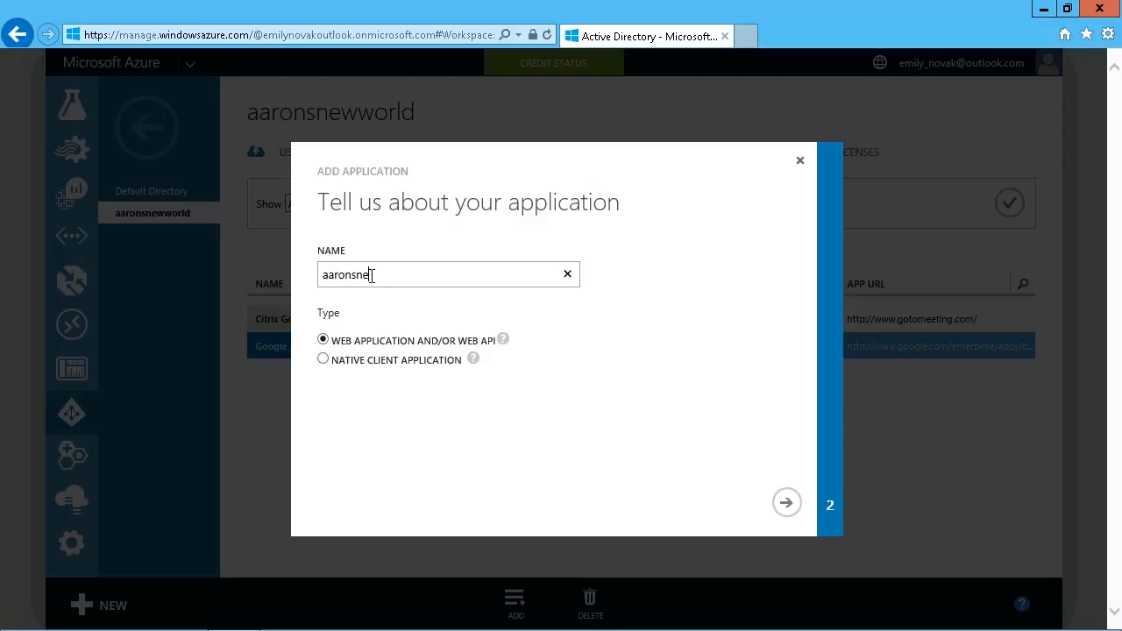
text(wworldap)
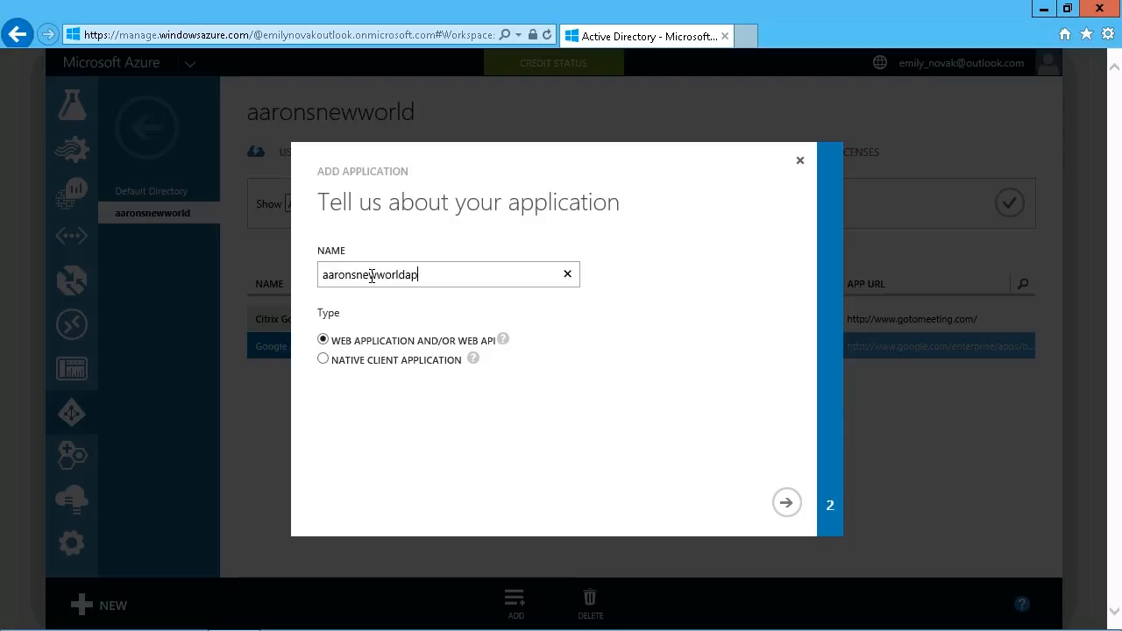
text(p)
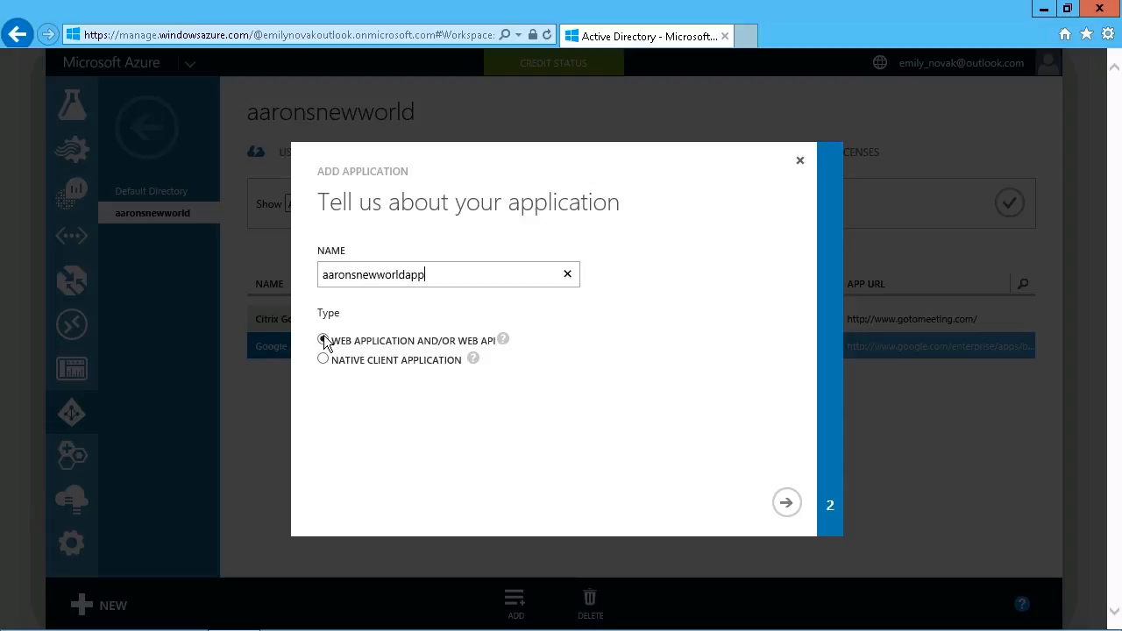
click(322, 340)
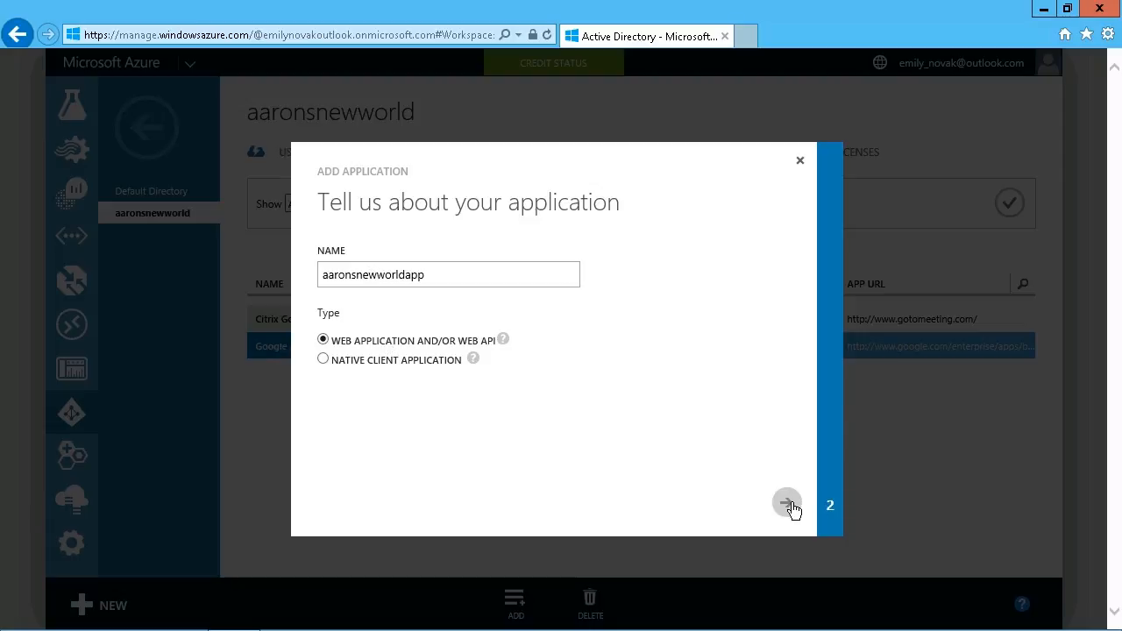
Step: Advance the wizard to the App properties step
click(785, 502)
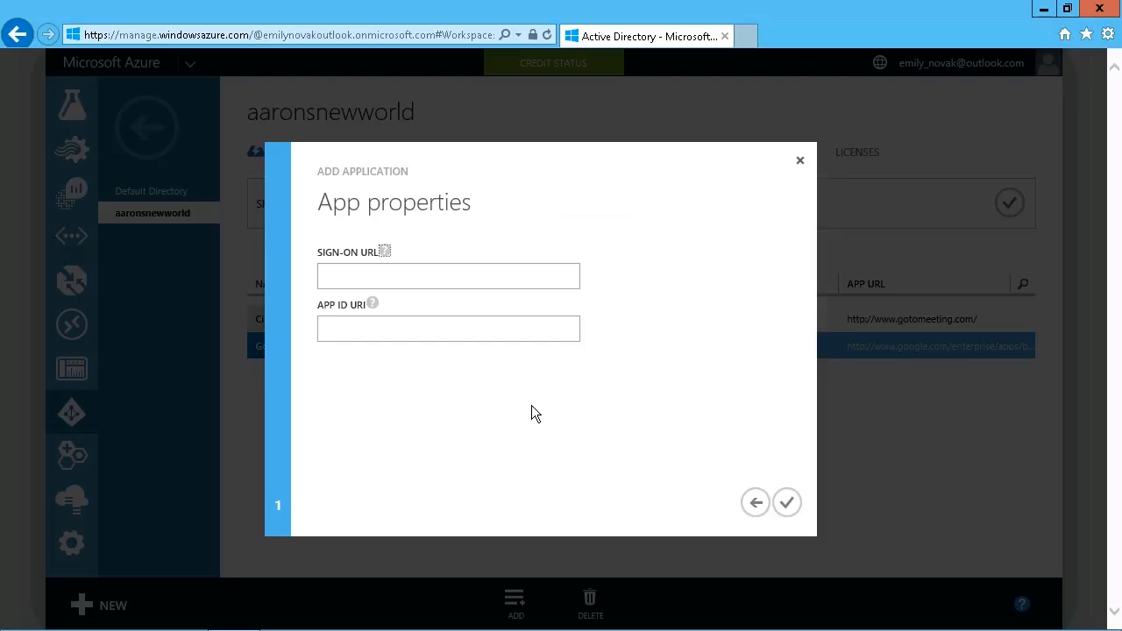
mouse_move(367, 271)
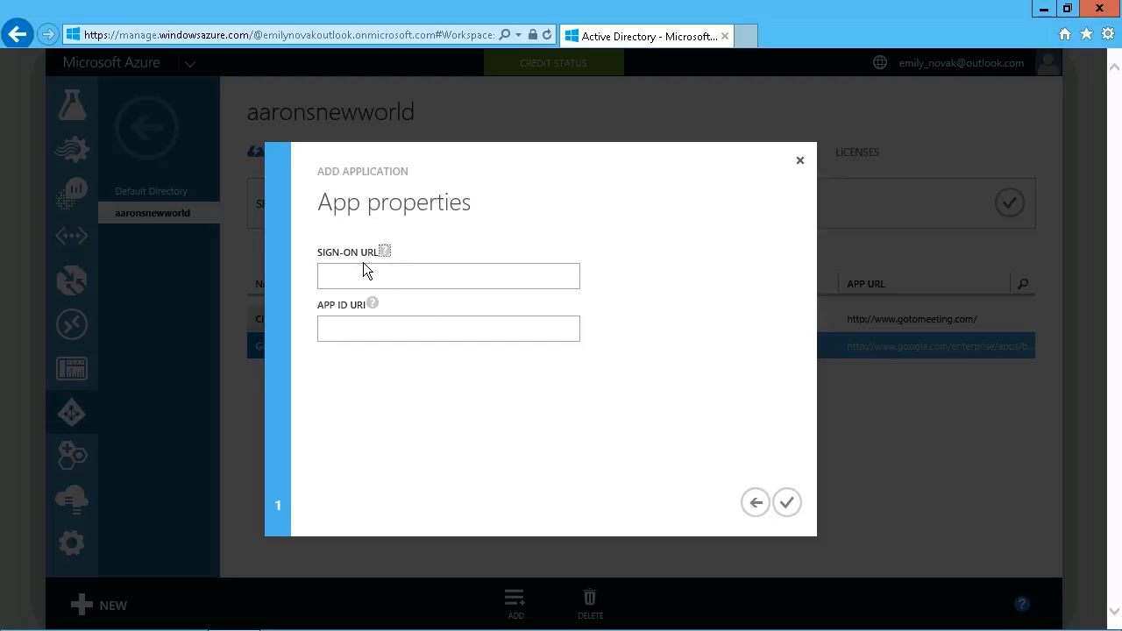
mouse_move(367, 319)
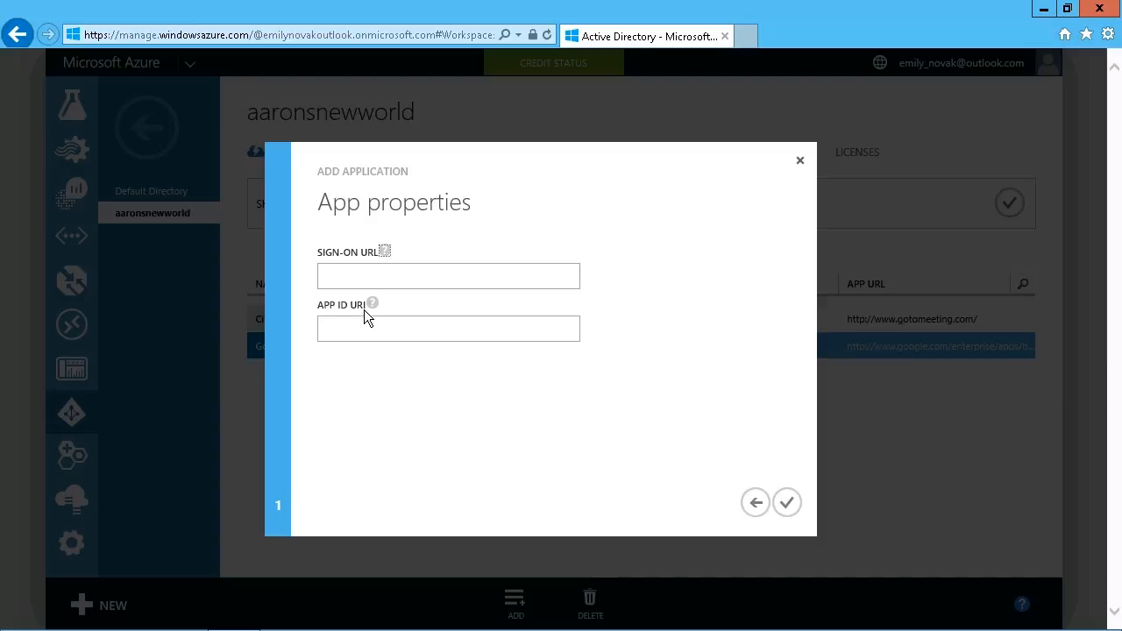
mouse_move(385, 252)
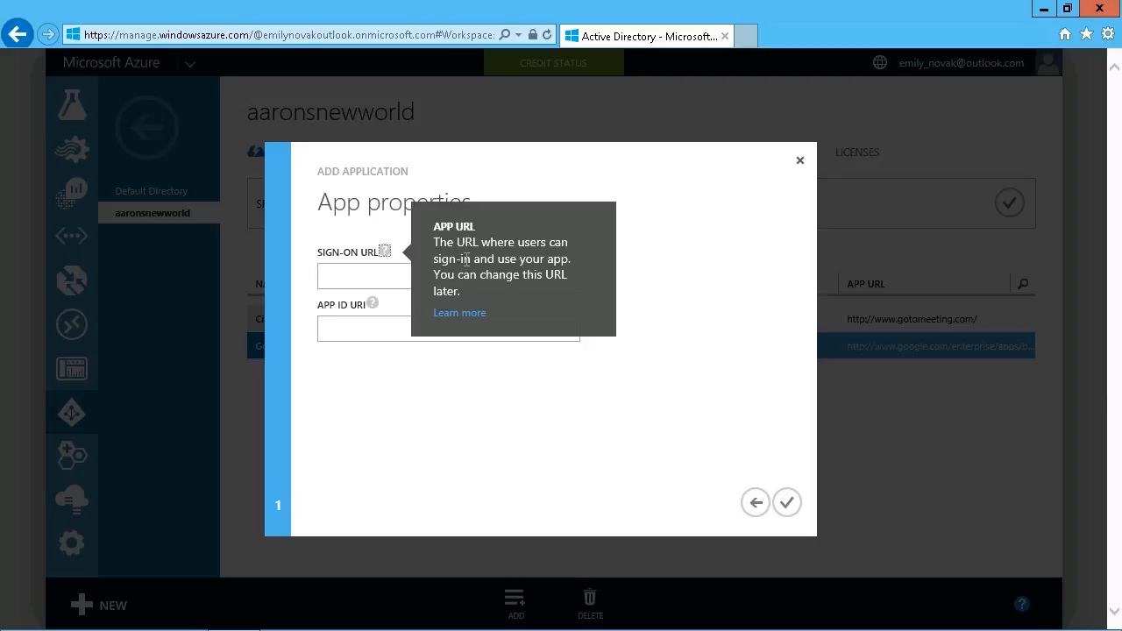
mouse_move(373, 303)
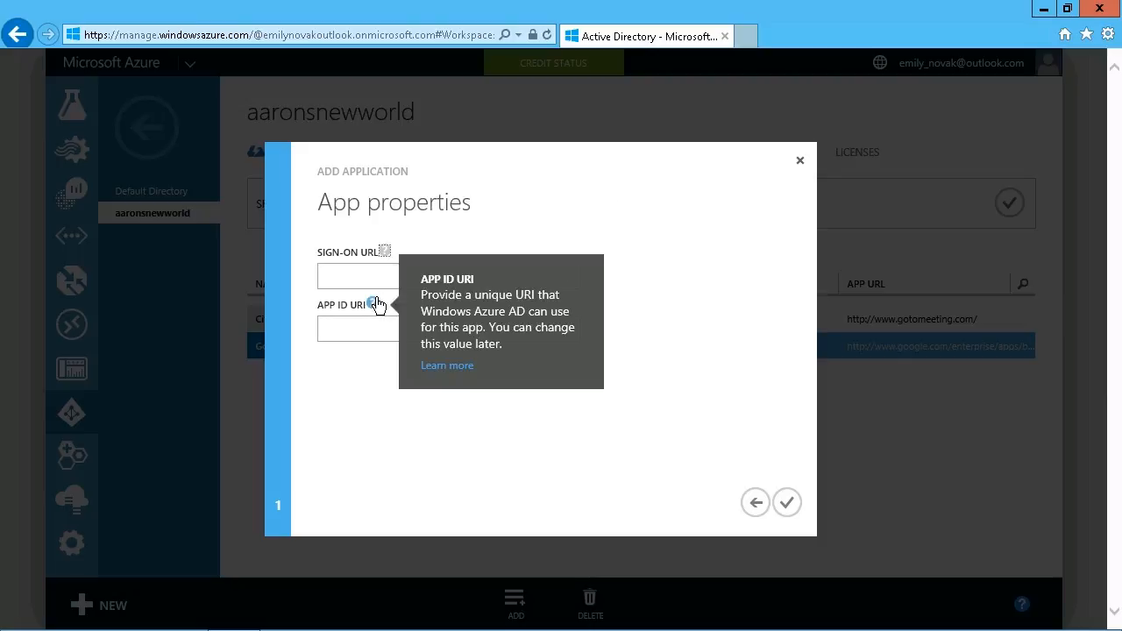
mouse_move(519, 298)
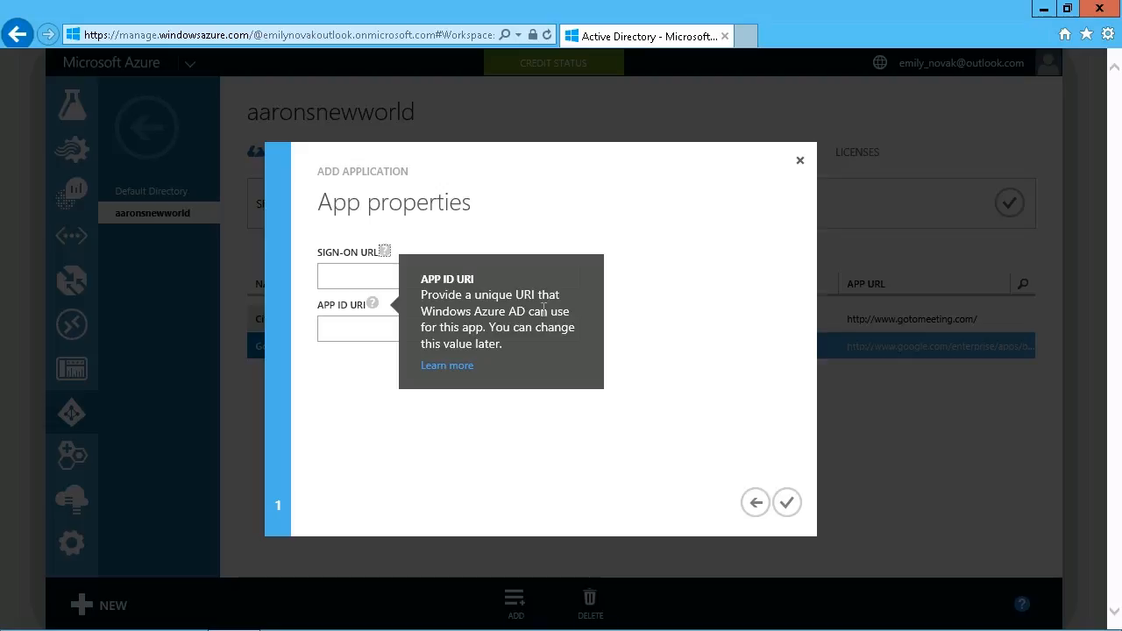
mouse_move(398, 256)
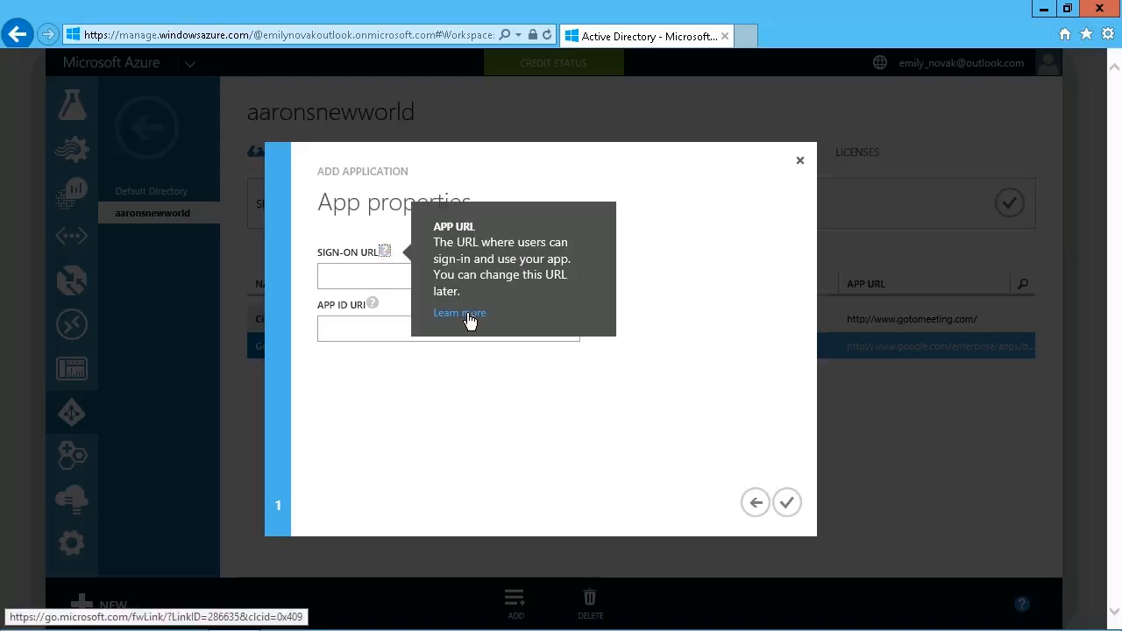
Step: Review the MSDN Application Objects documentation on the App ID URI property
click(460, 312)
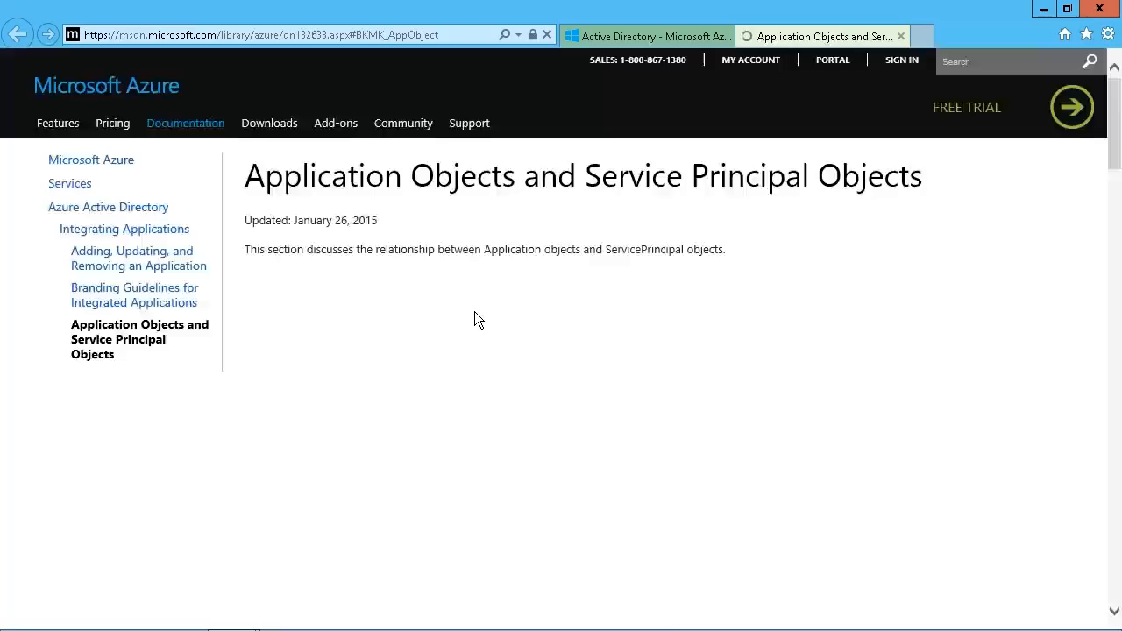
scroll(down, 3)
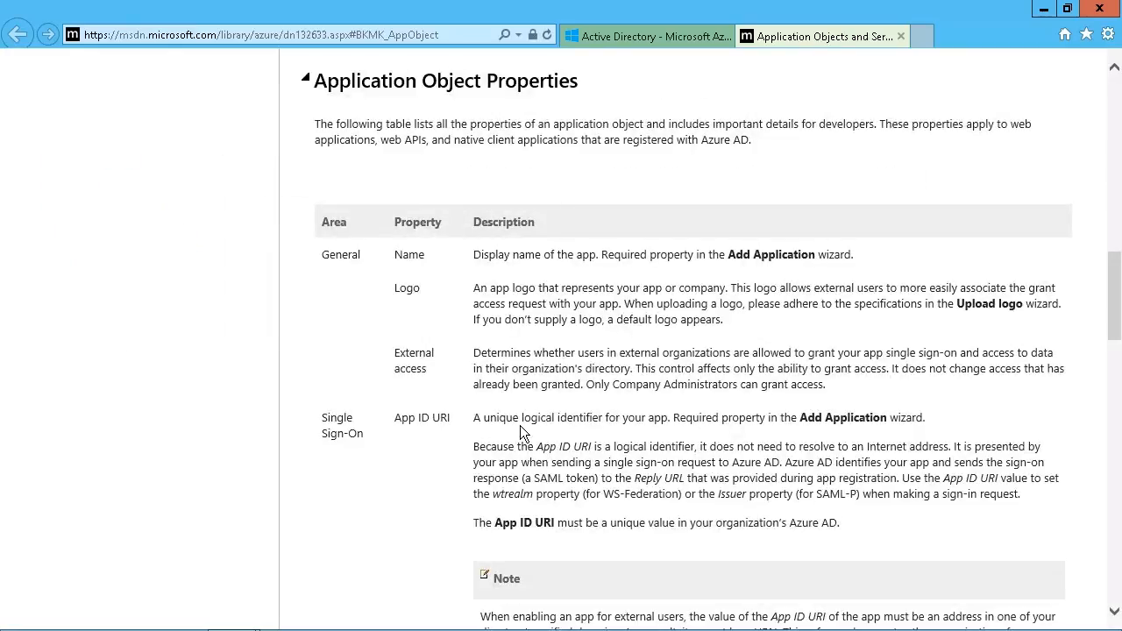
scroll(down, 3)
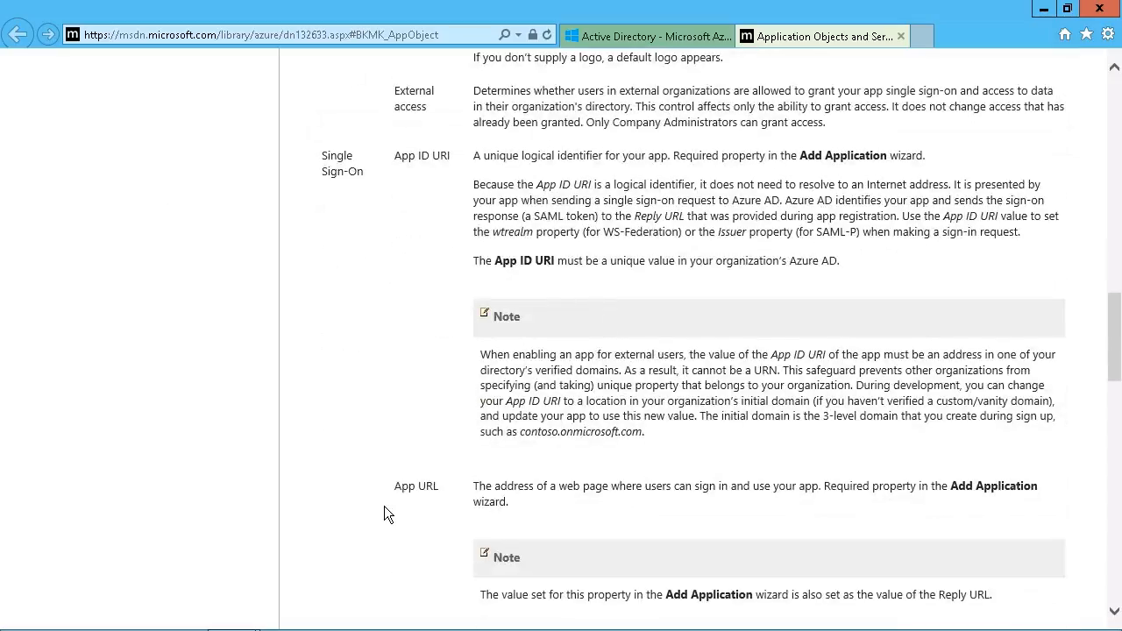
mouse_move(723, 470)
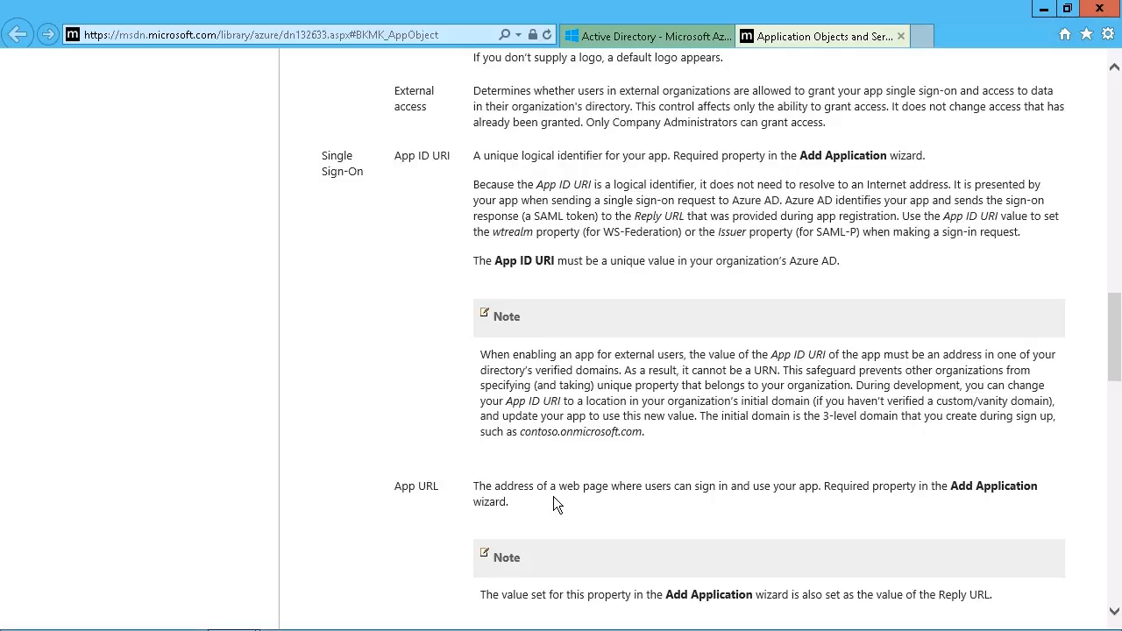
mouse_move(647, 445)
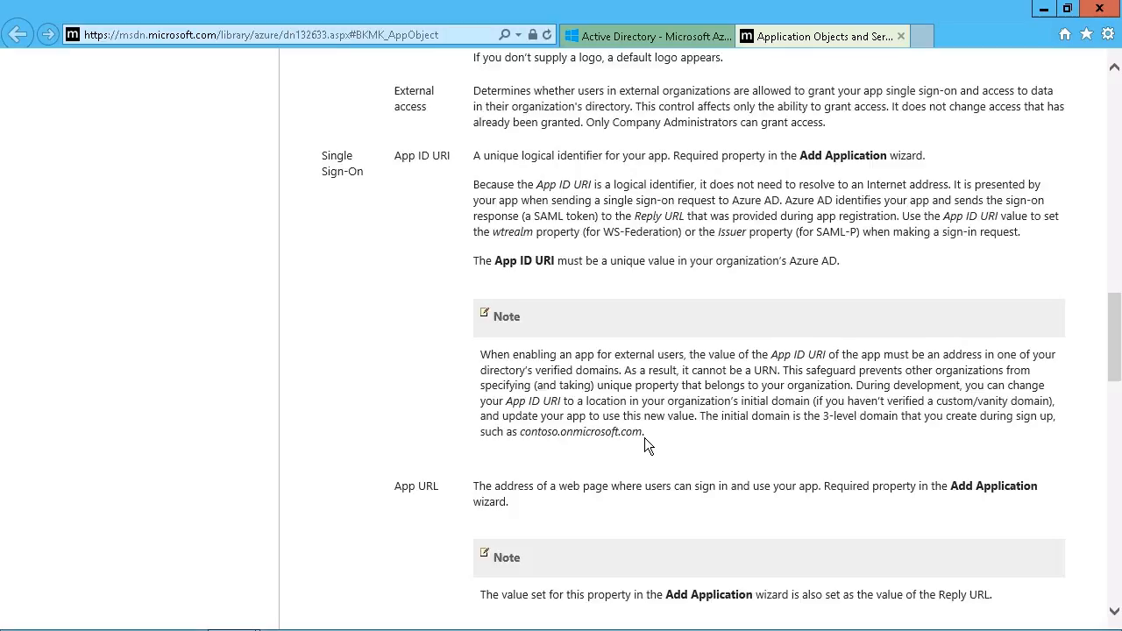
scroll(up, 3)
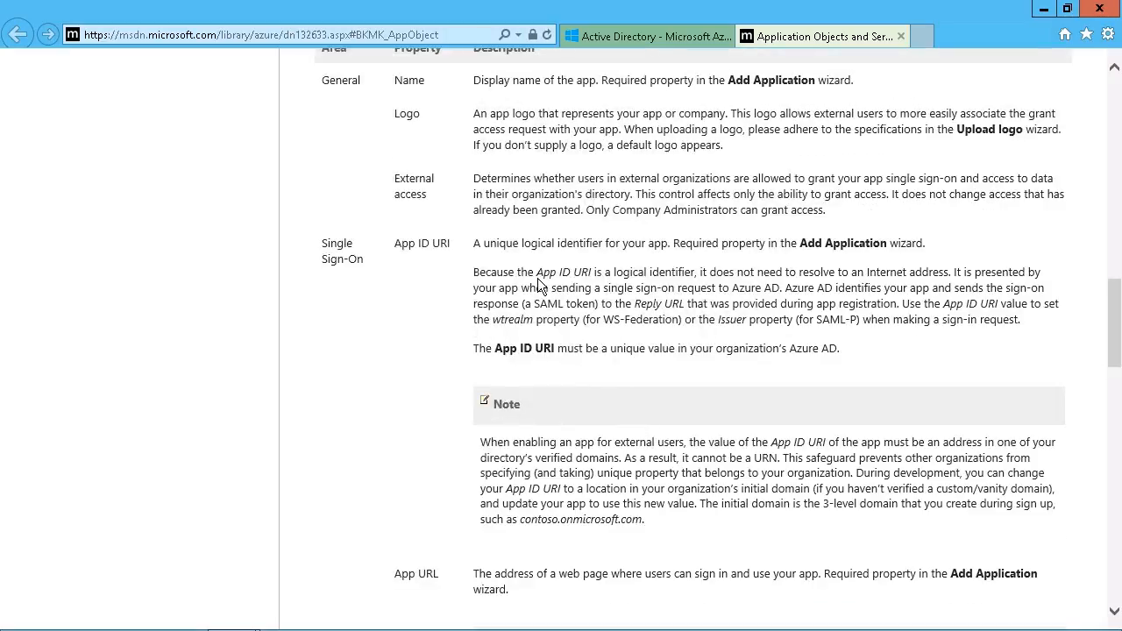
mouse_move(737, 284)
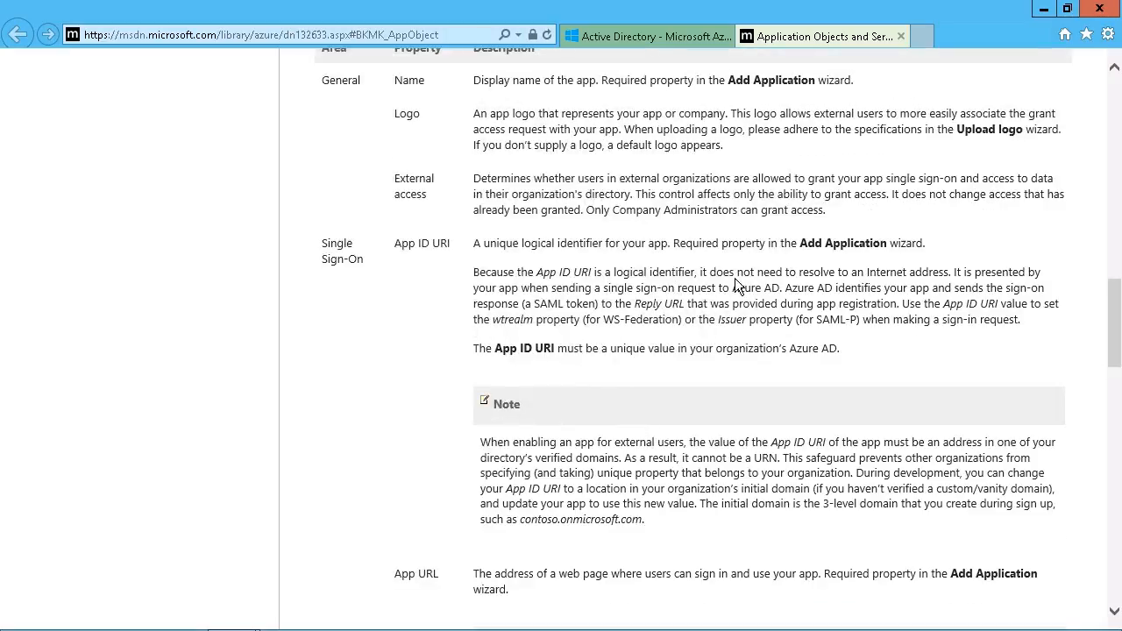
mouse_move(886, 280)
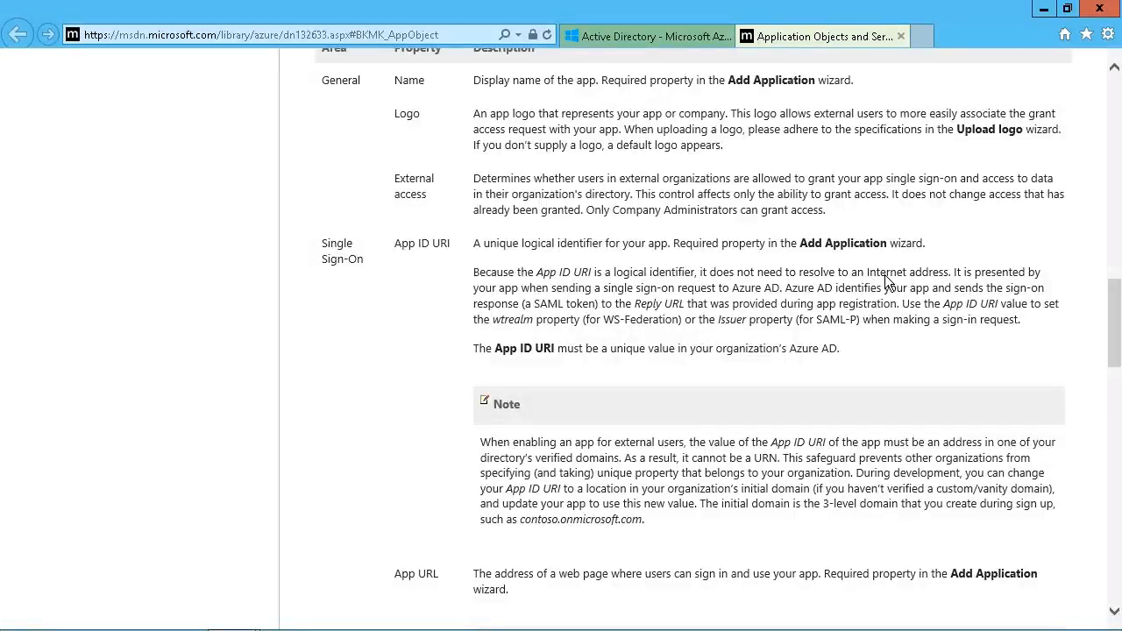
mouse_move(1013, 283)
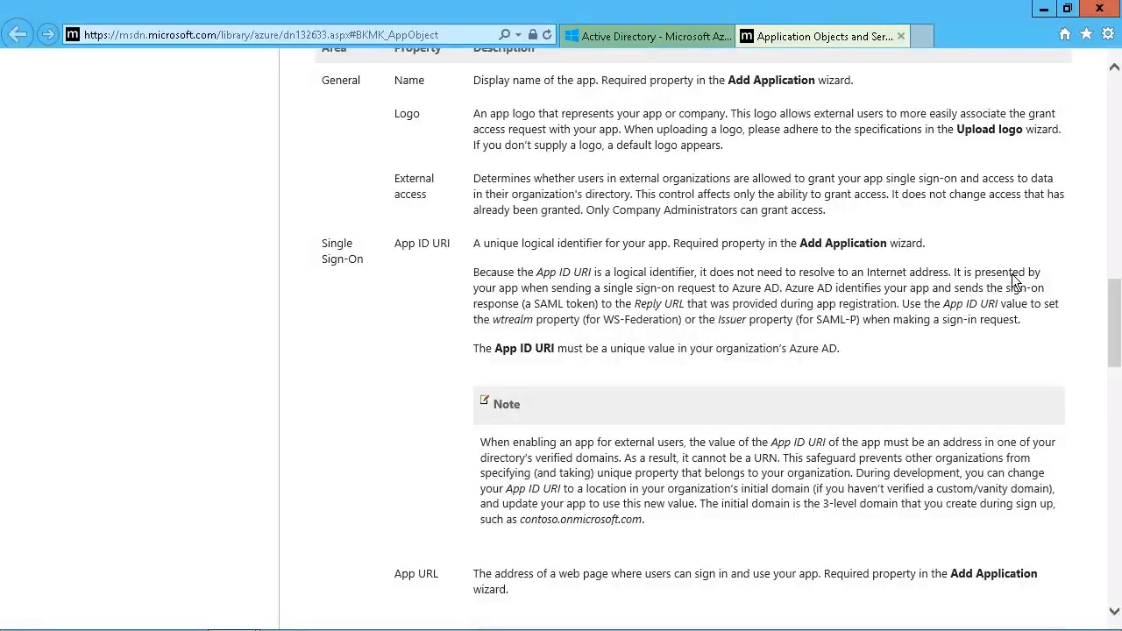
mouse_move(622, 299)
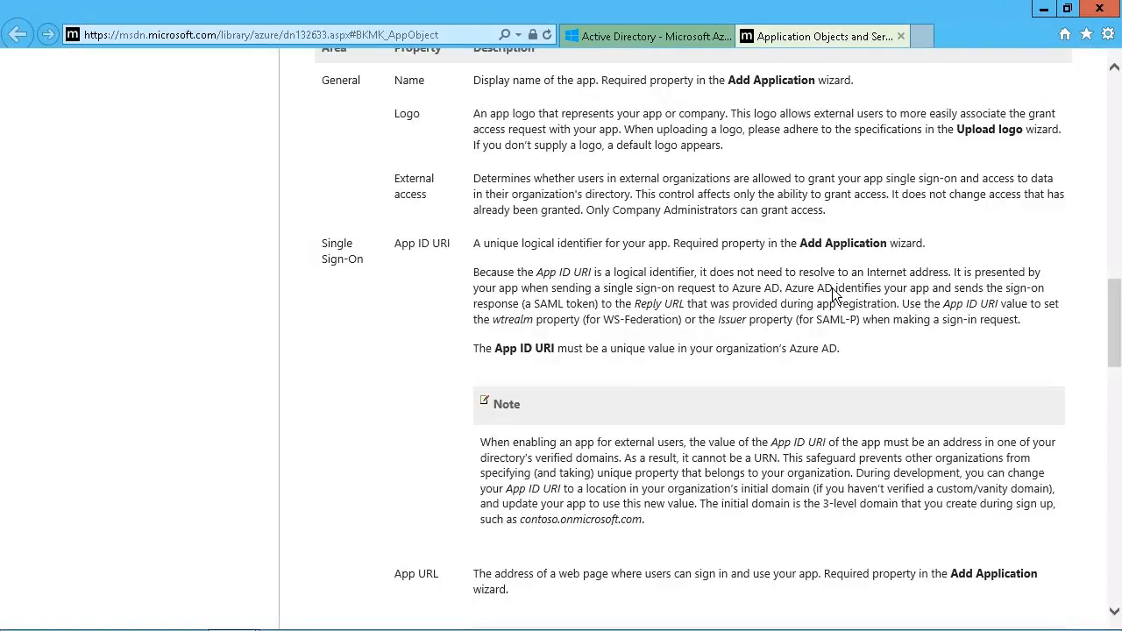
mouse_move(1017, 295)
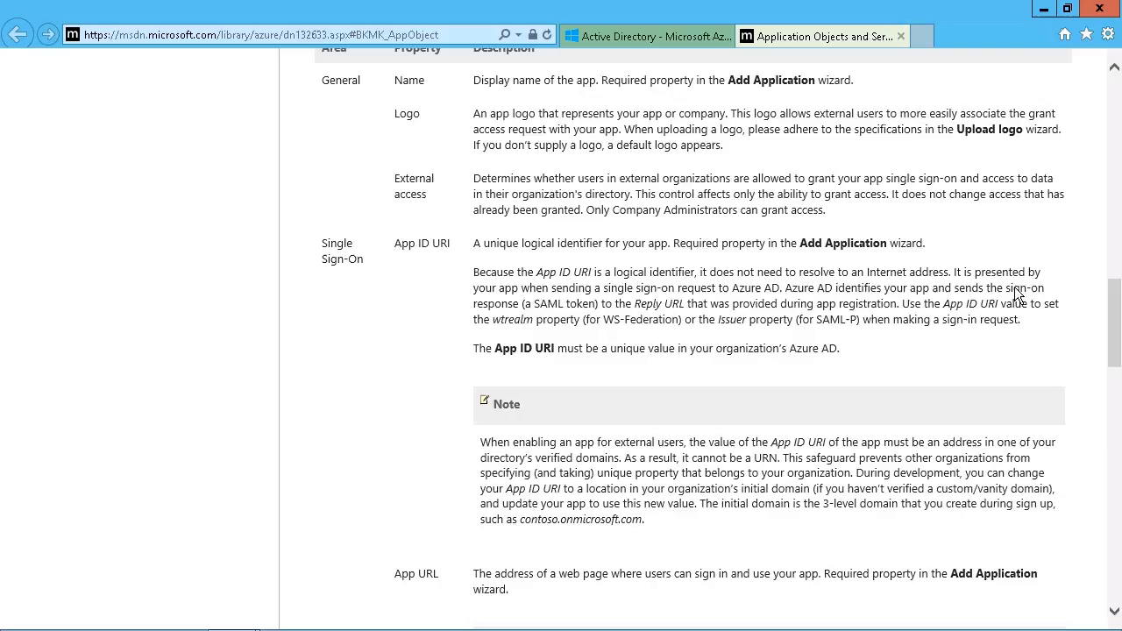
mouse_move(482, 315)
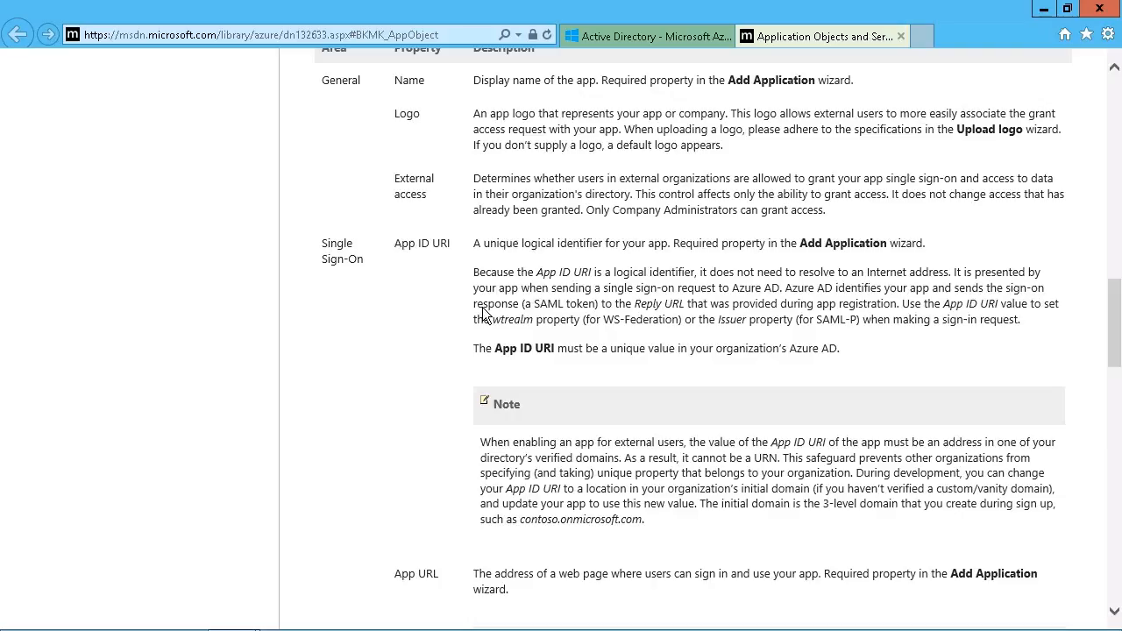
mouse_move(617, 312)
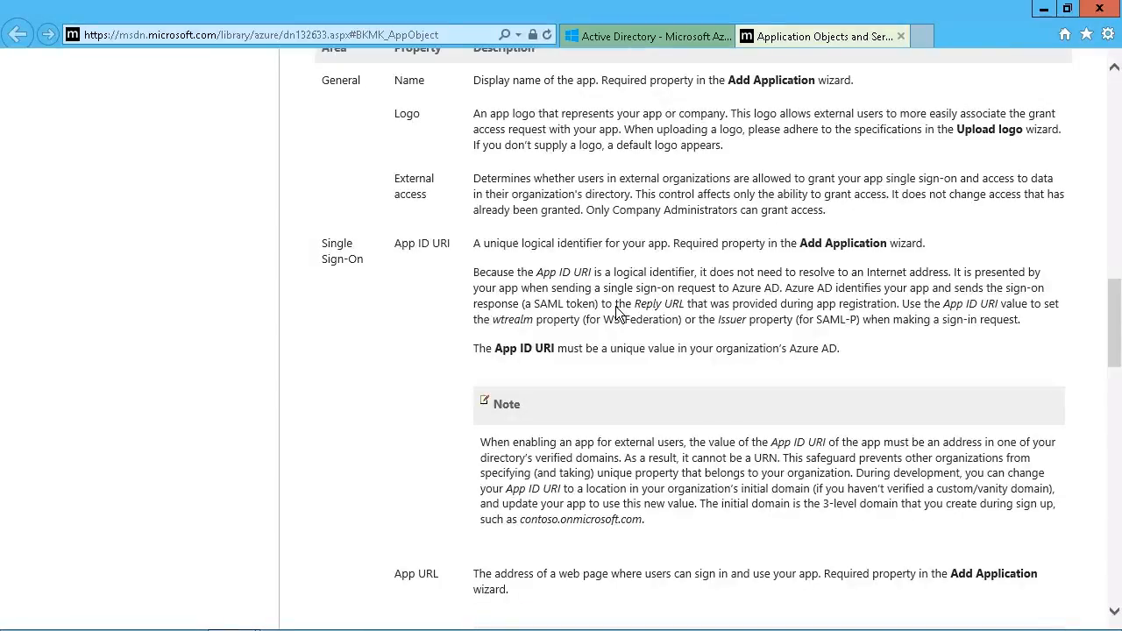
mouse_move(575, 335)
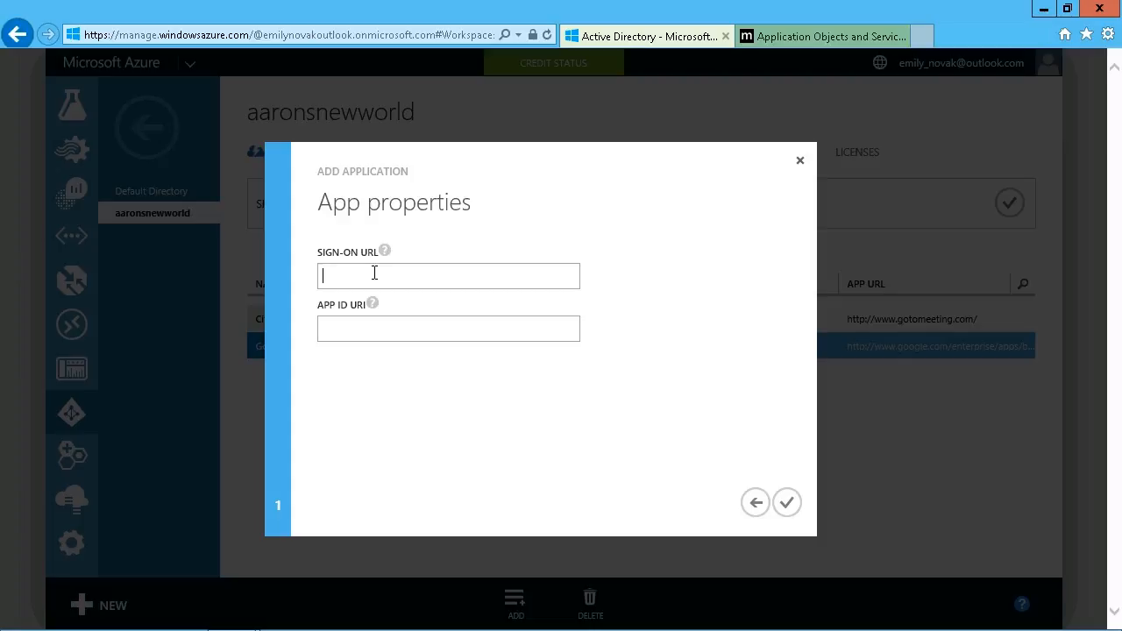
text(http)
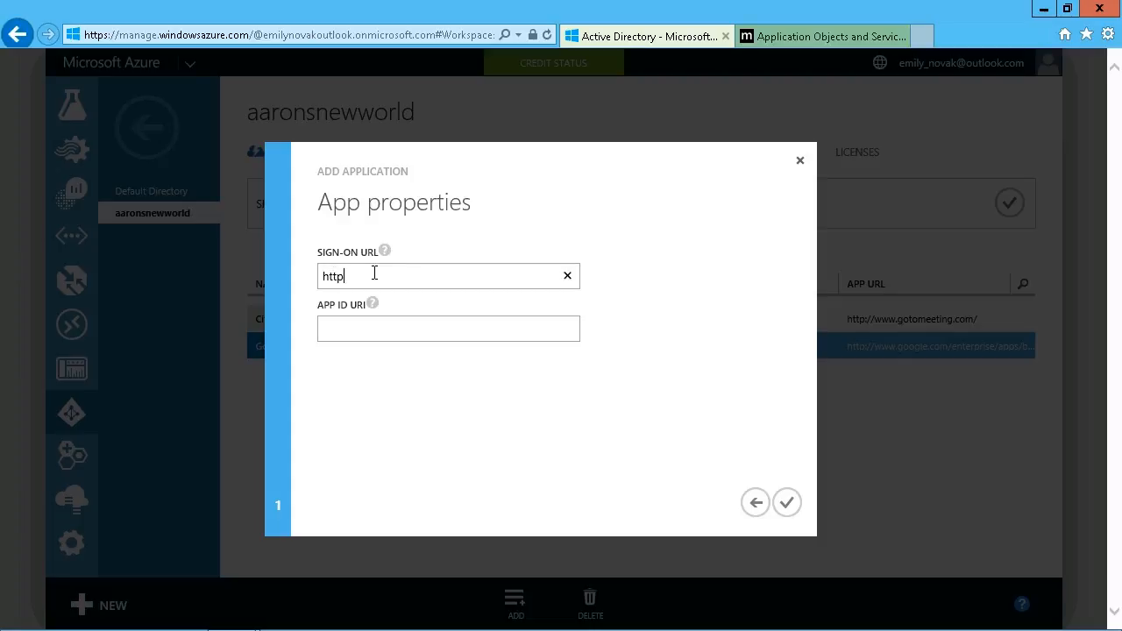
text(://)
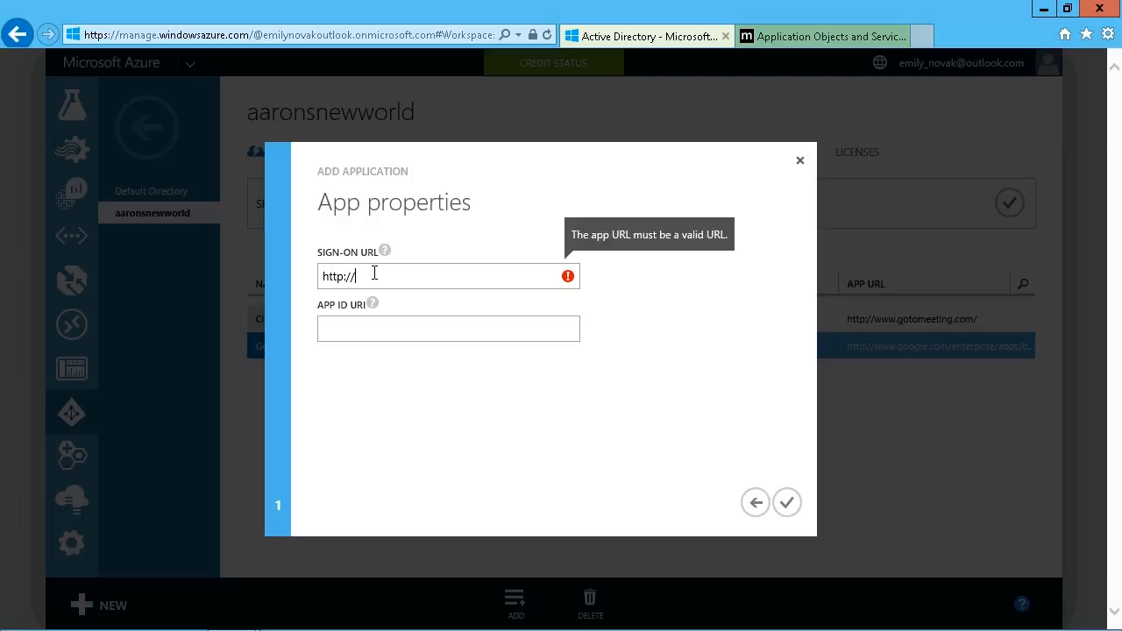
text(aaronsnewworlda)
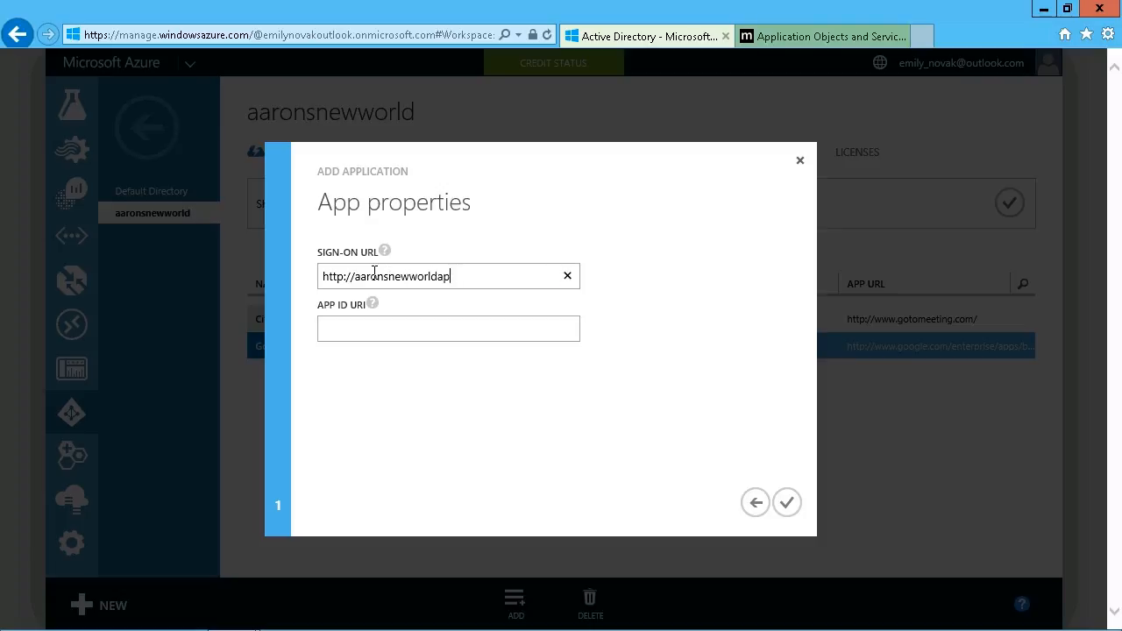
text(p.net)
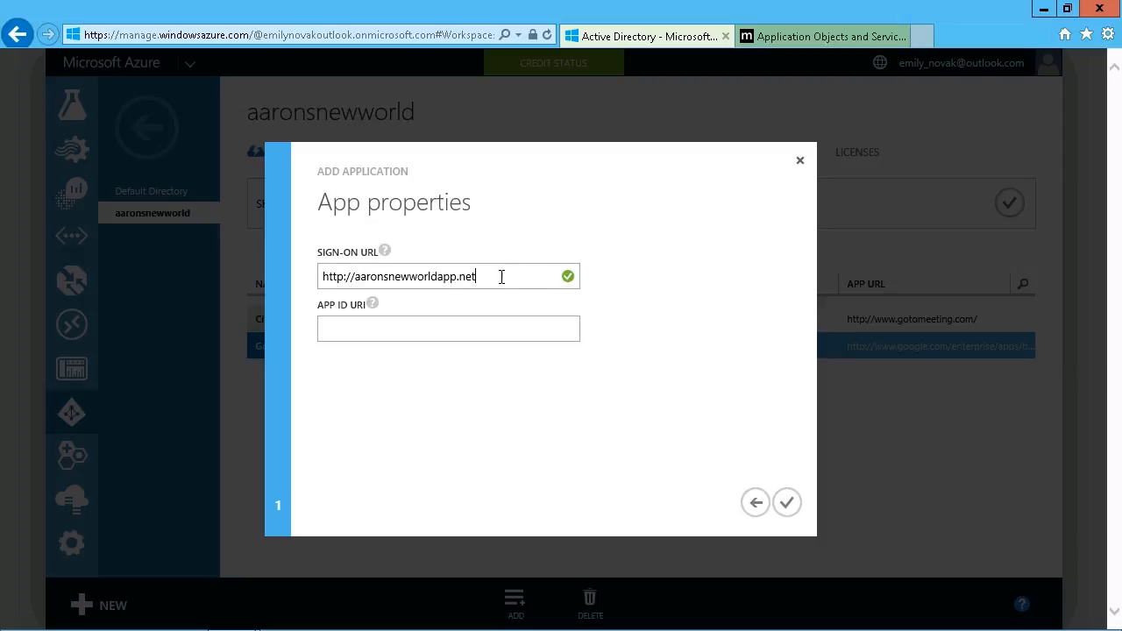
mouse_move(392, 260)
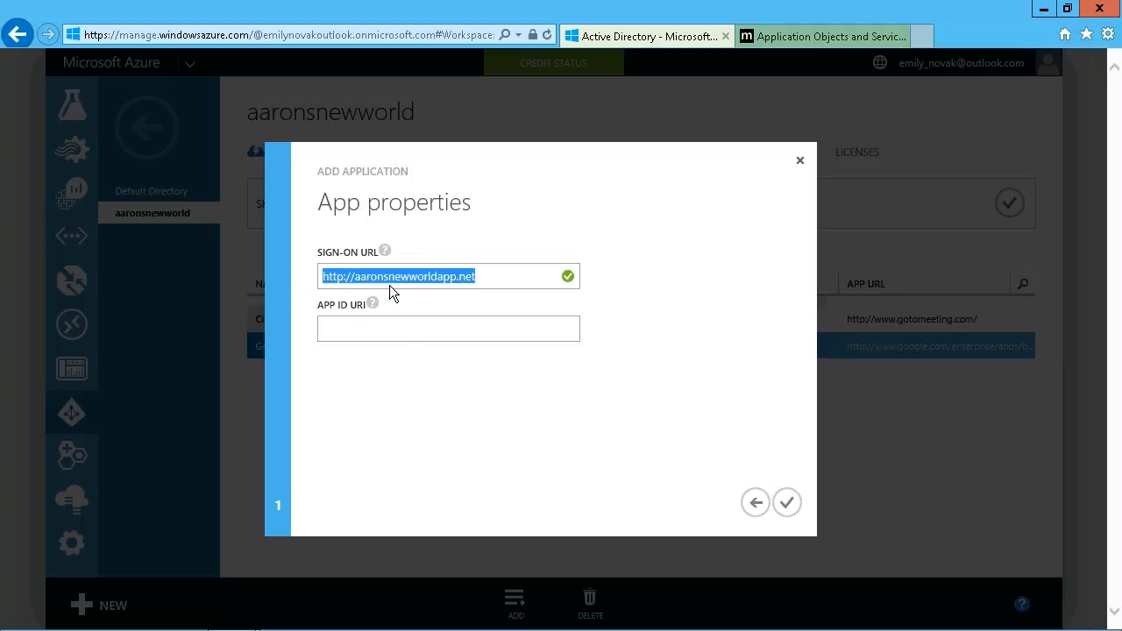
text(http://aaronsnewworldapp.net)
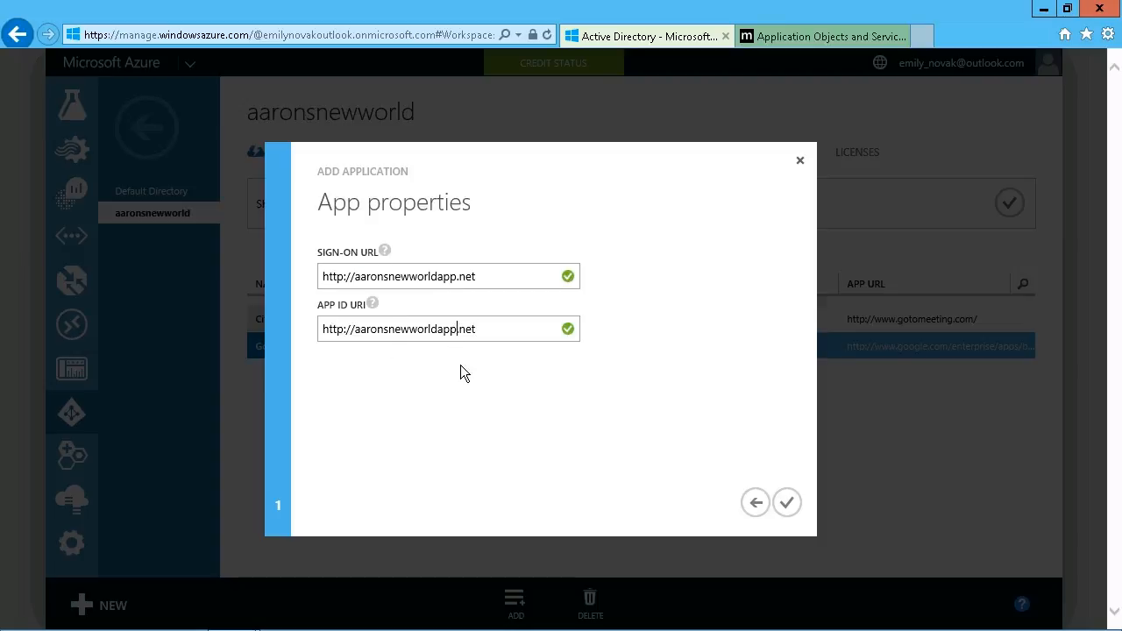
text(1)
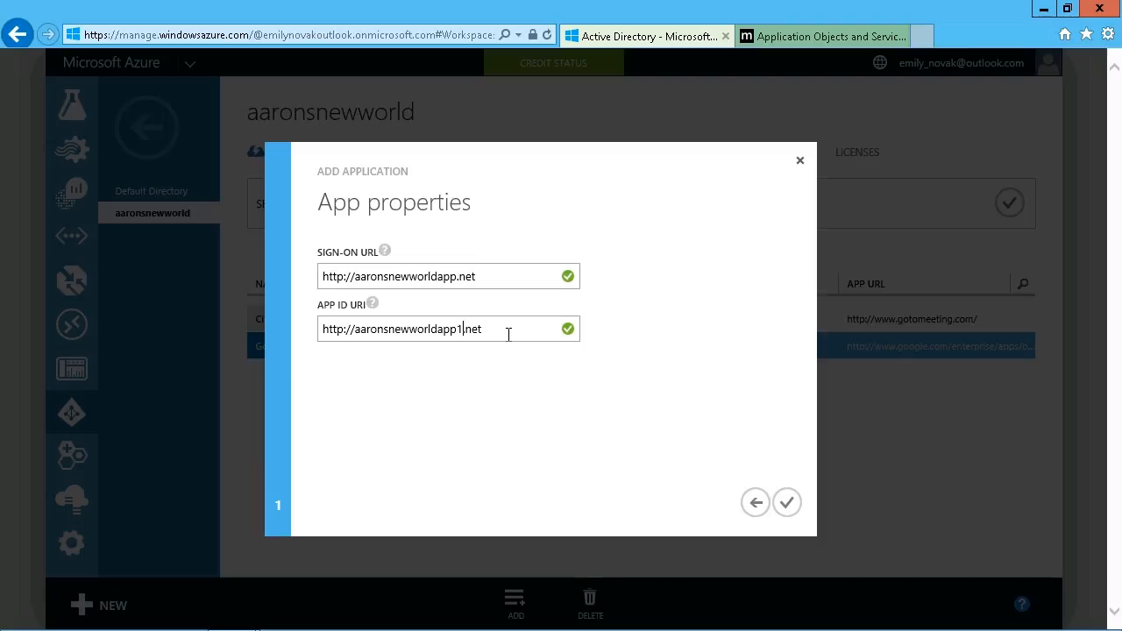
mouse_move(410, 278)
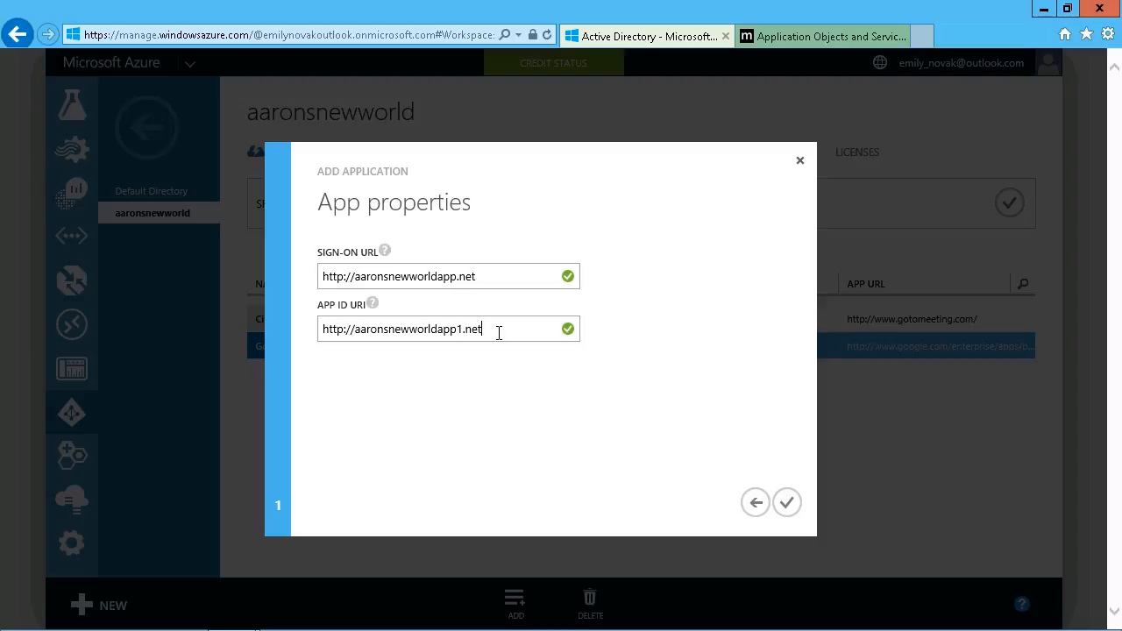
mouse_move(757, 488)
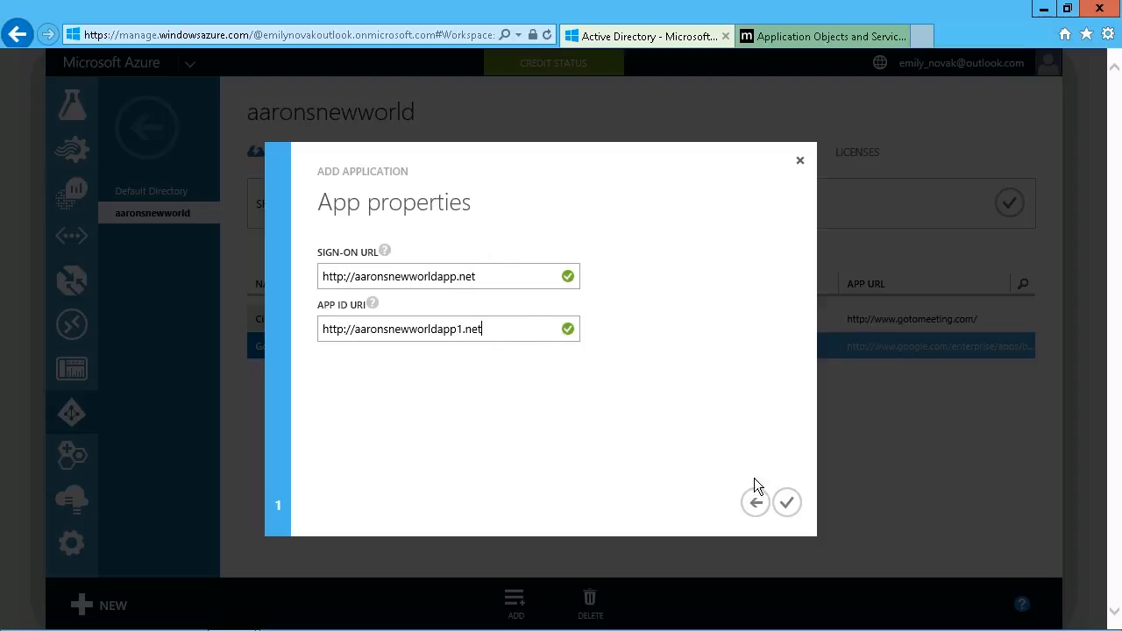
click(786, 502)
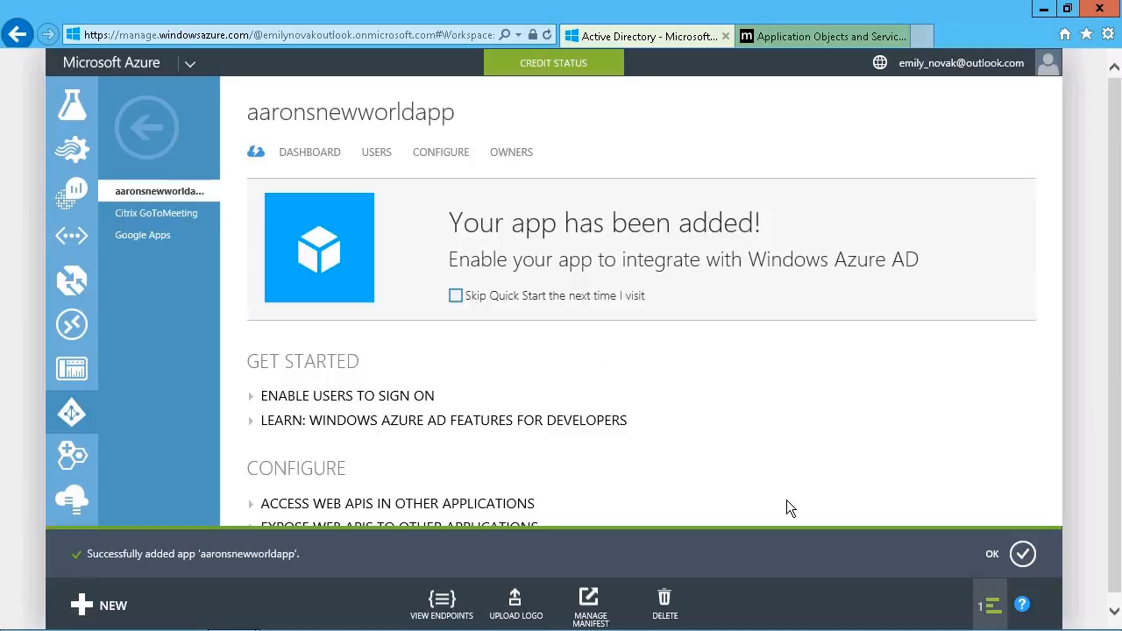
Step: Dismiss the success notification to reveal aaronsnewworldapp's quick start page
click(992, 555)
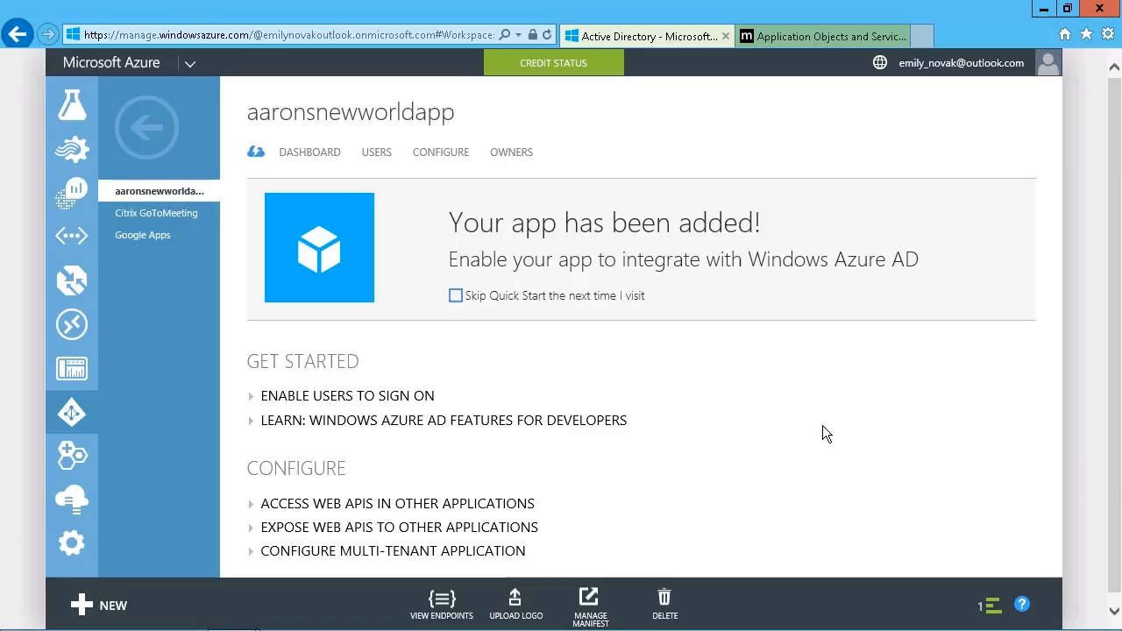
mouse_move(817, 428)
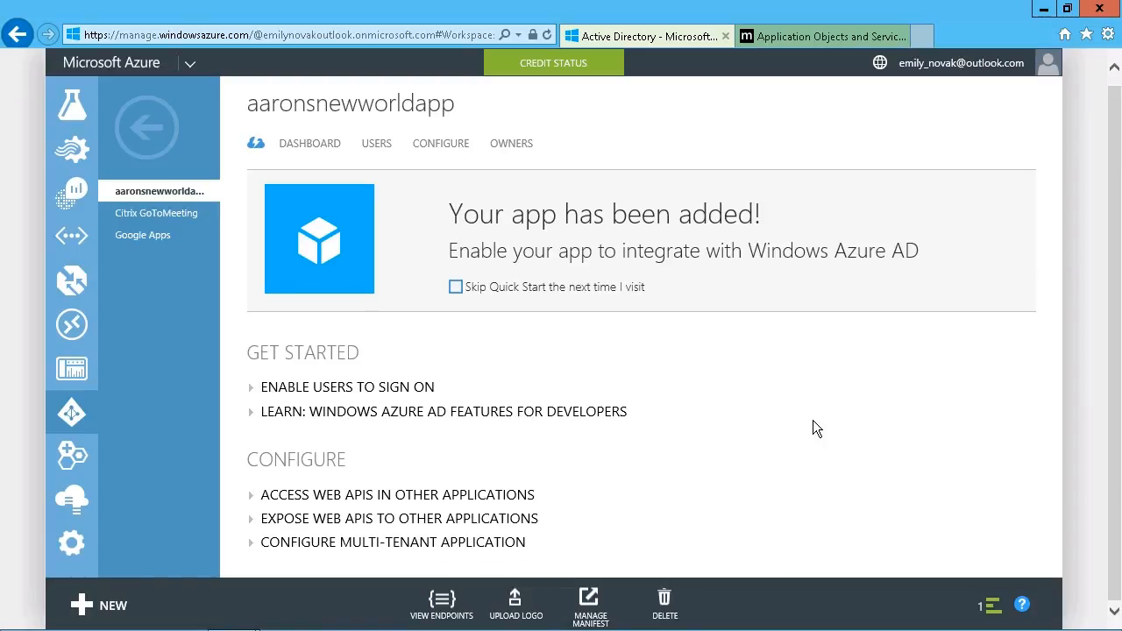
mouse_move(810, 431)
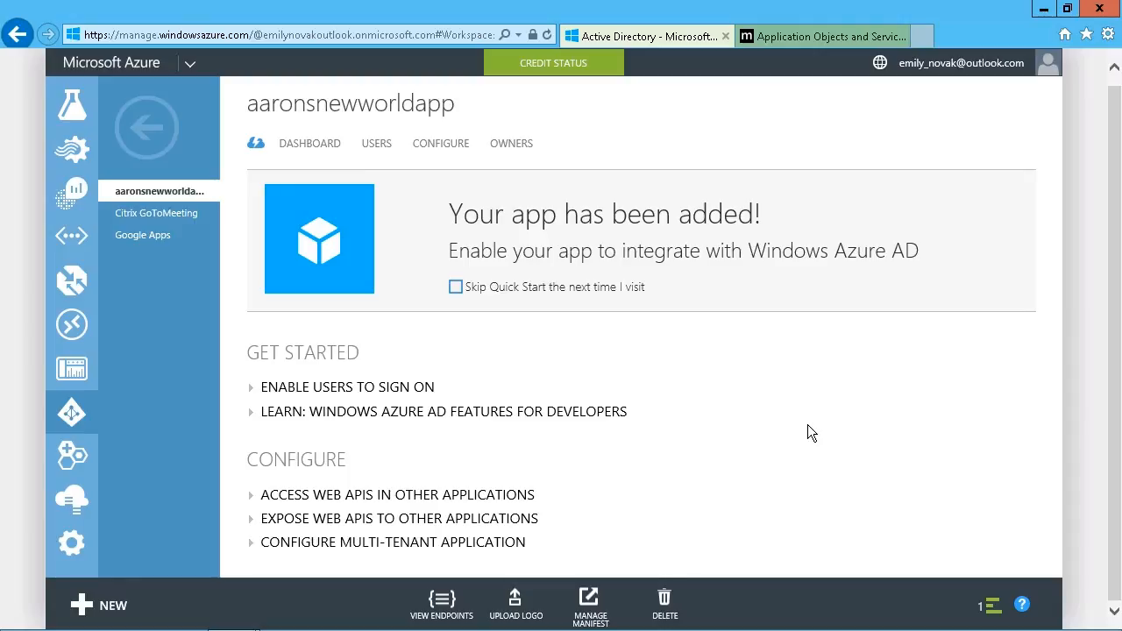
mouse_move(356, 480)
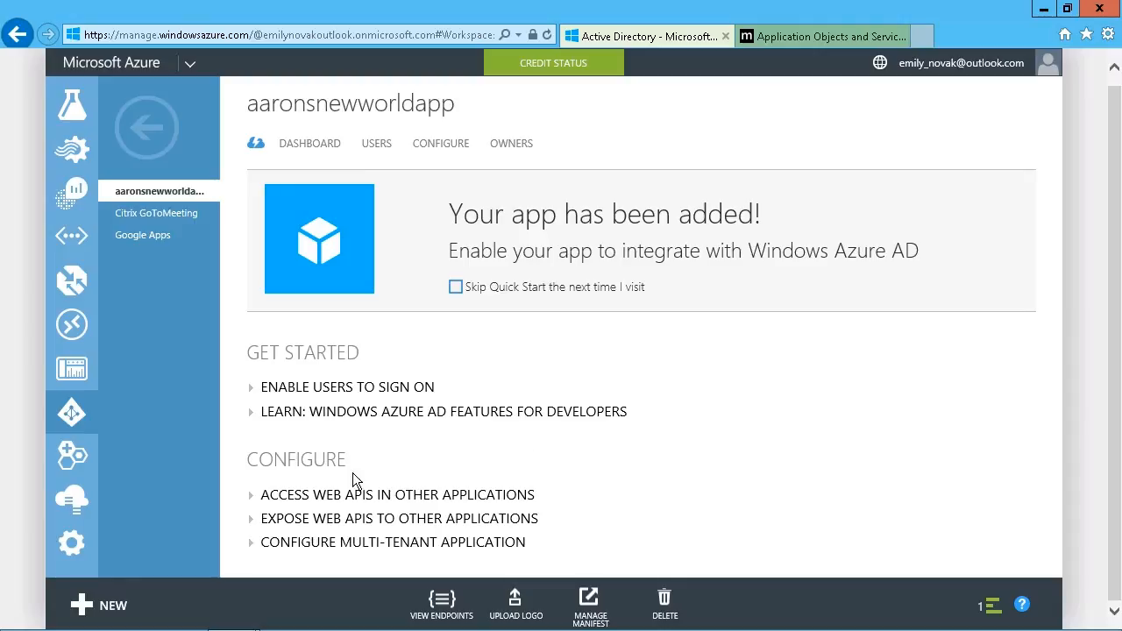
mouse_move(757, 459)
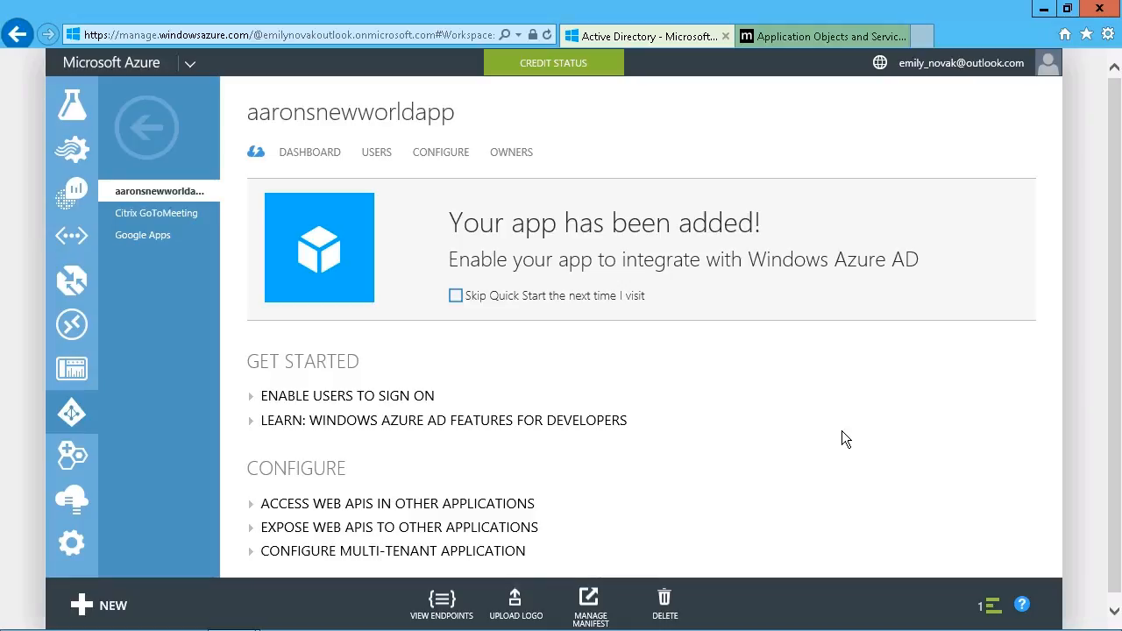
mouse_move(789, 470)
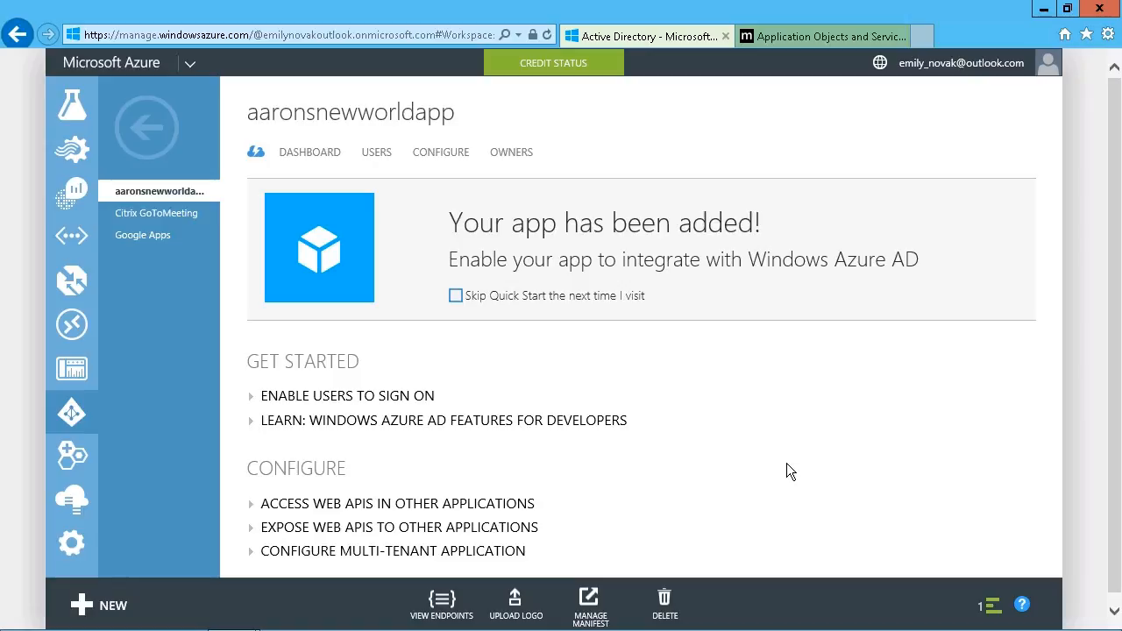
mouse_move(290, 396)
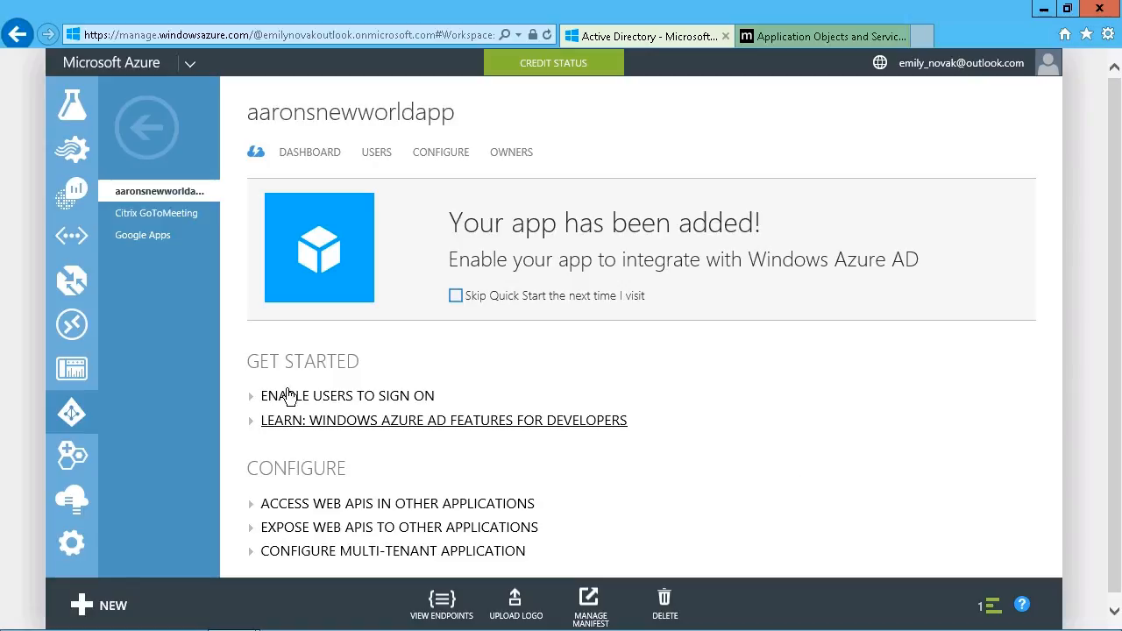
mouse_move(147, 354)
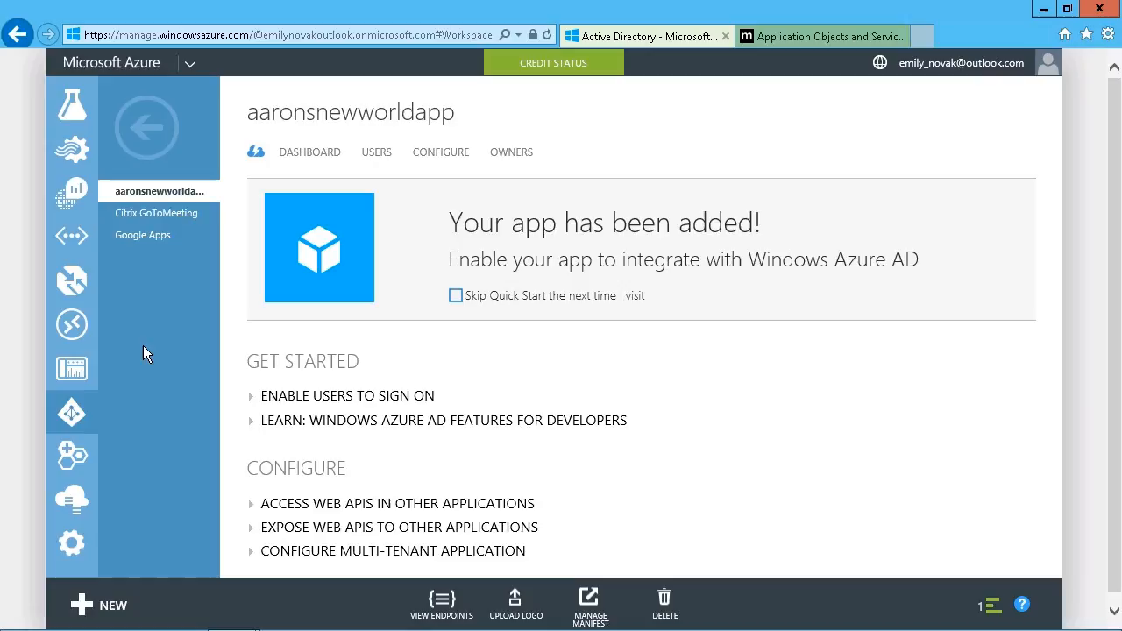